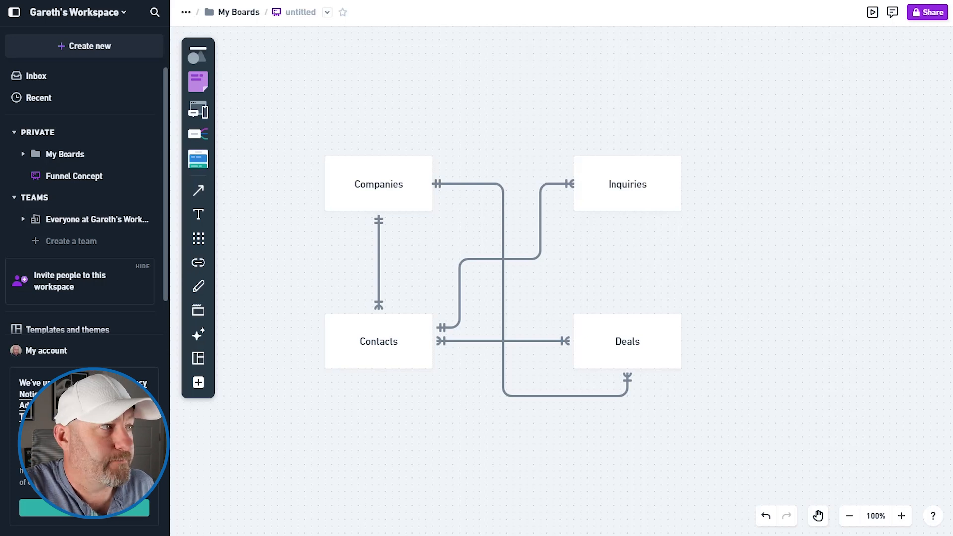
mouse_move(398, 201)
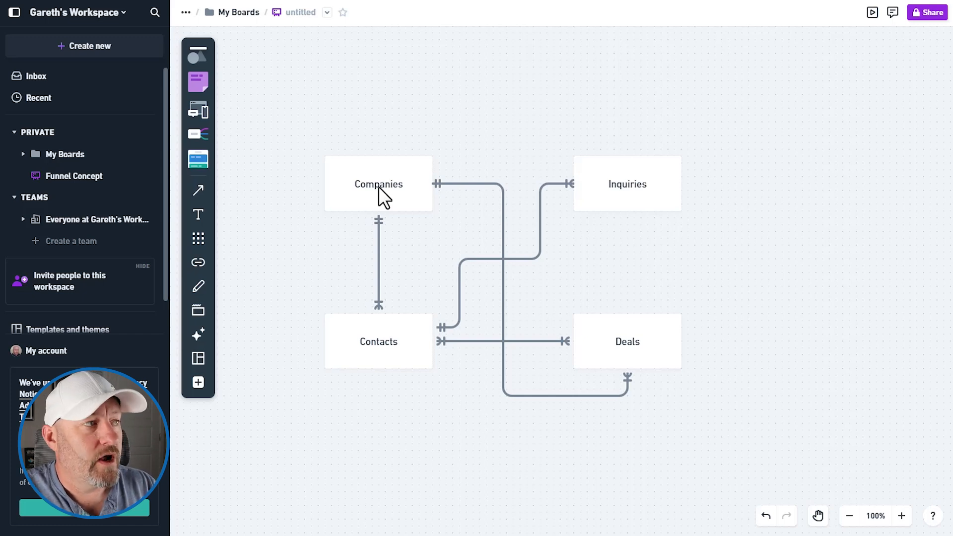
mouse_move(602, 355)
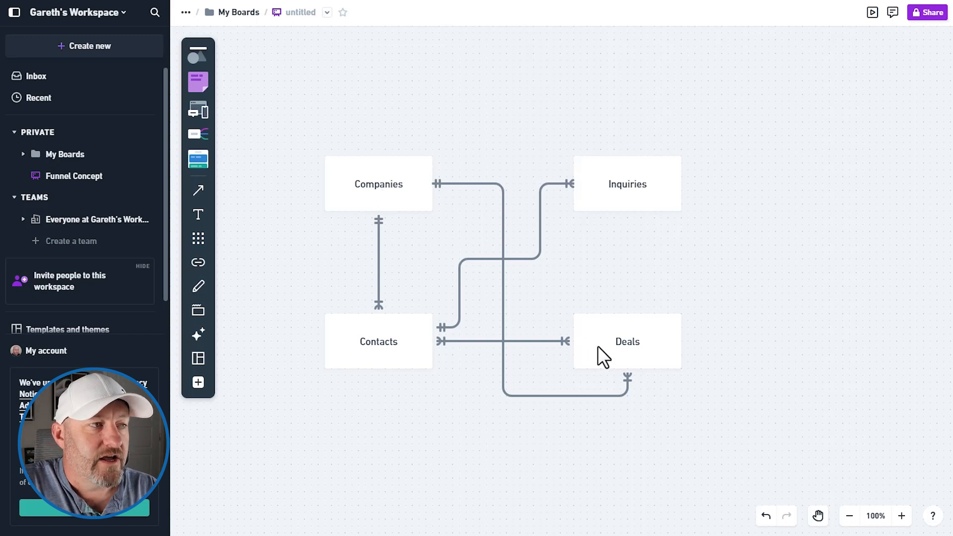
mouse_move(649, 335)
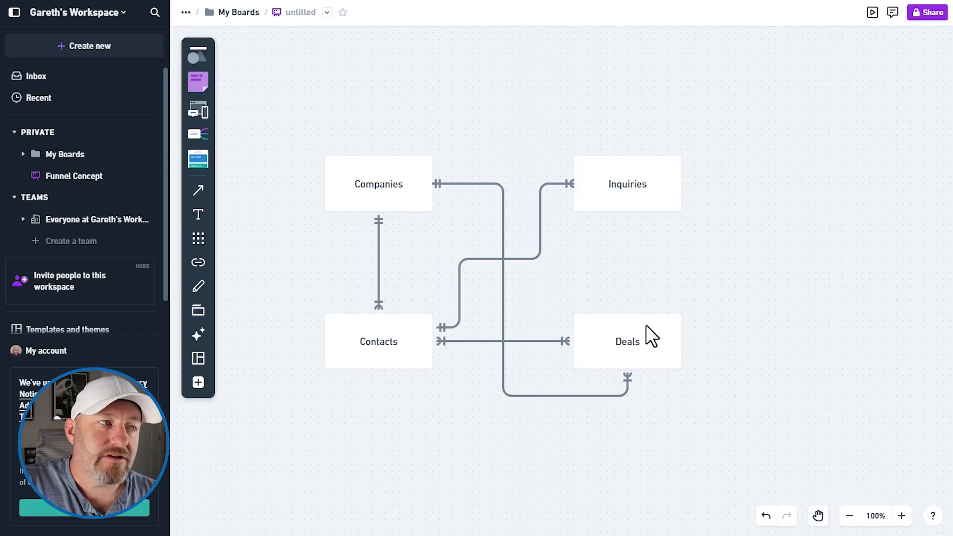
mouse_move(686, 216)
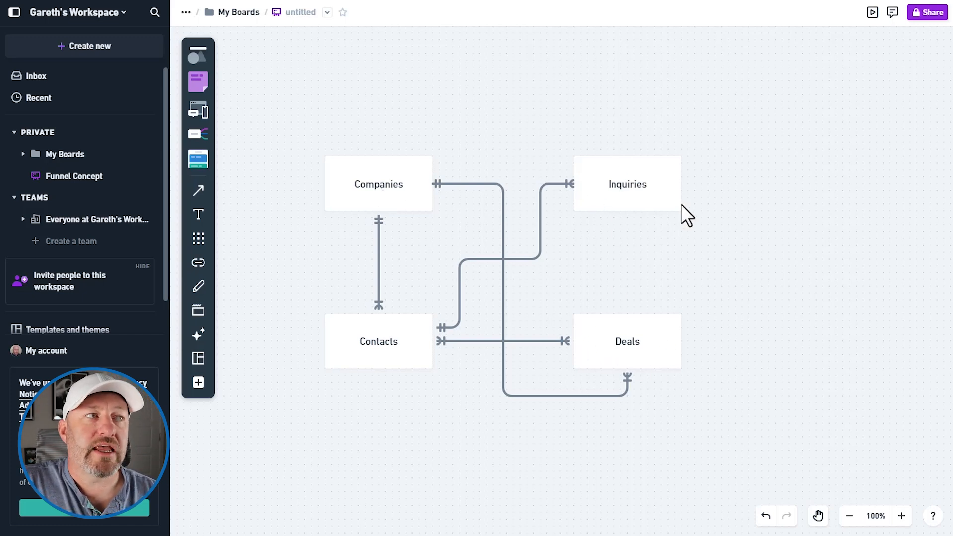
mouse_move(427, 198)
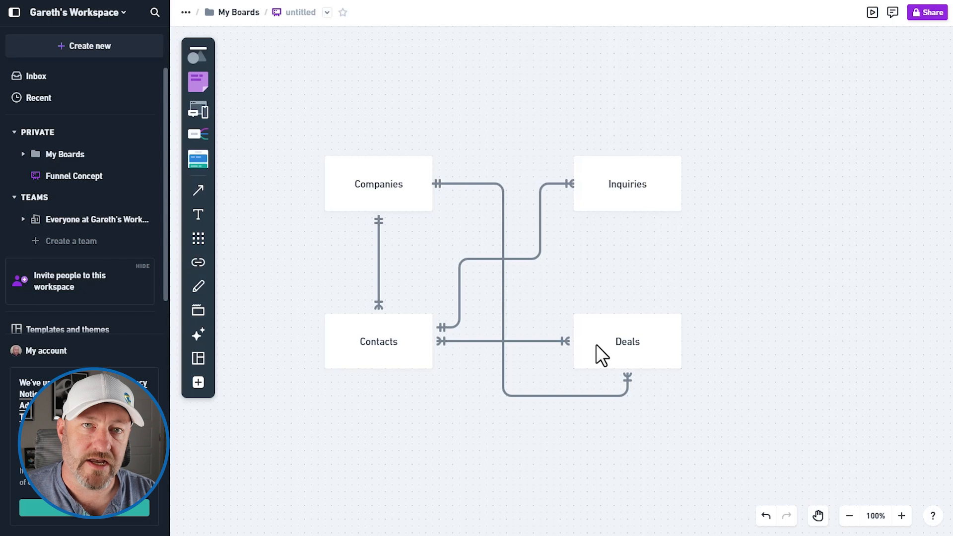
mouse_move(435, 206)
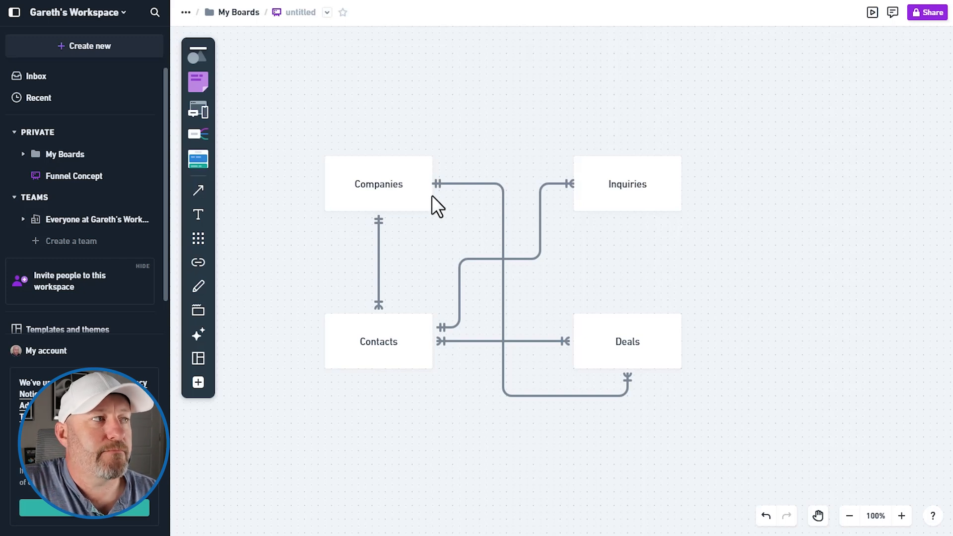
mouse_move(636, 433)
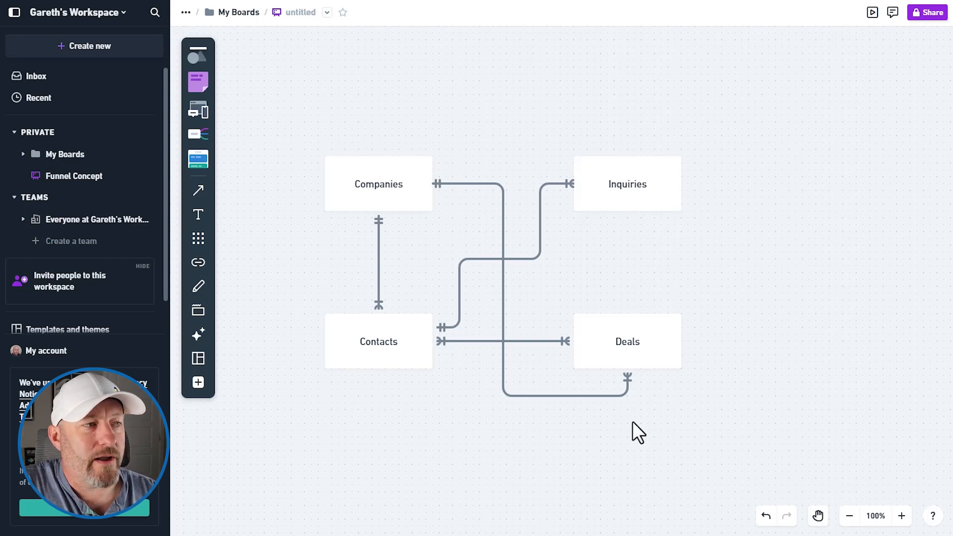
mouse_move(460, 286)
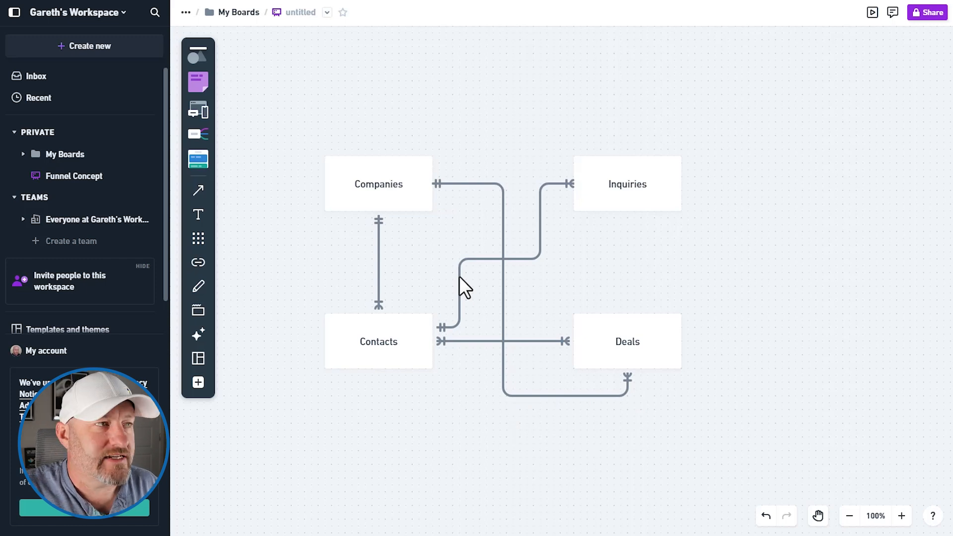
mouse_move(439, 335)
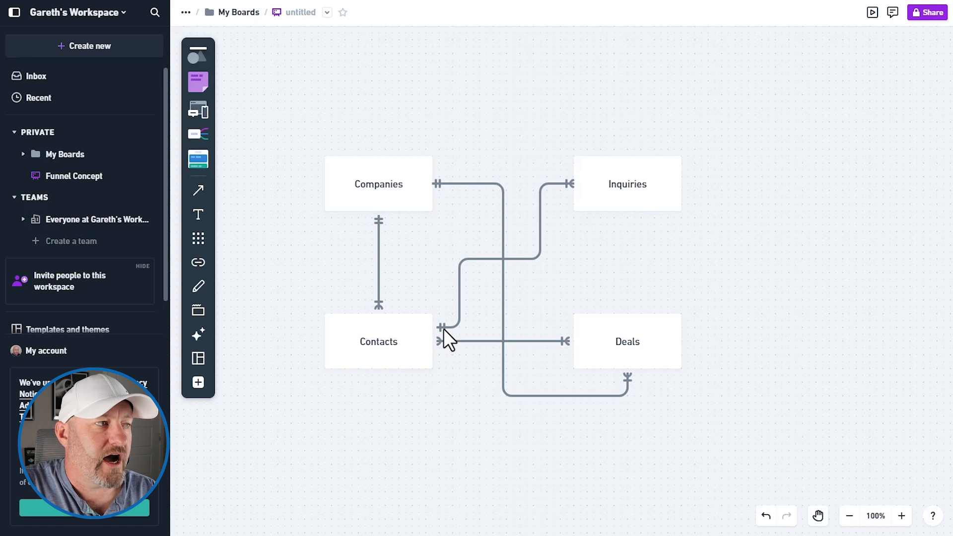
mouse_move(592, 226)
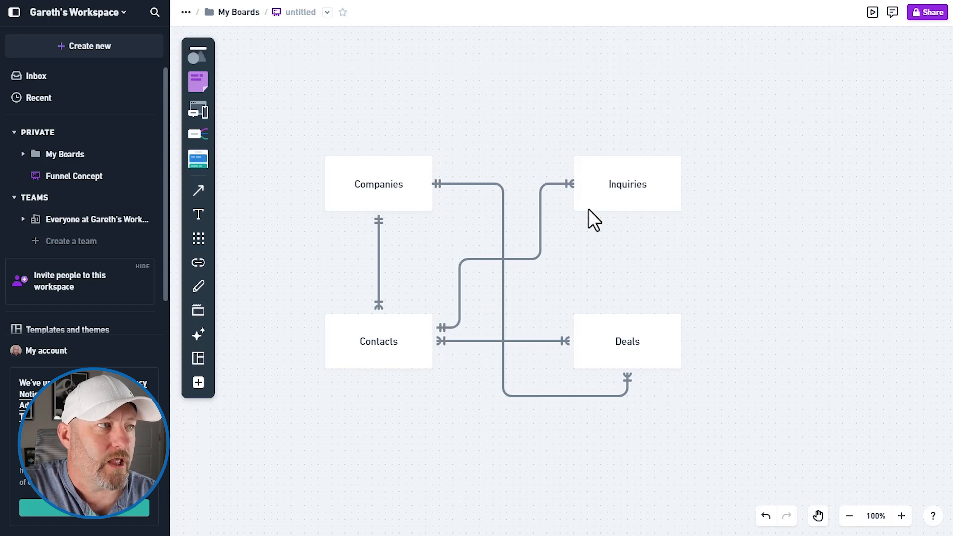
mouse_move(480, 309)
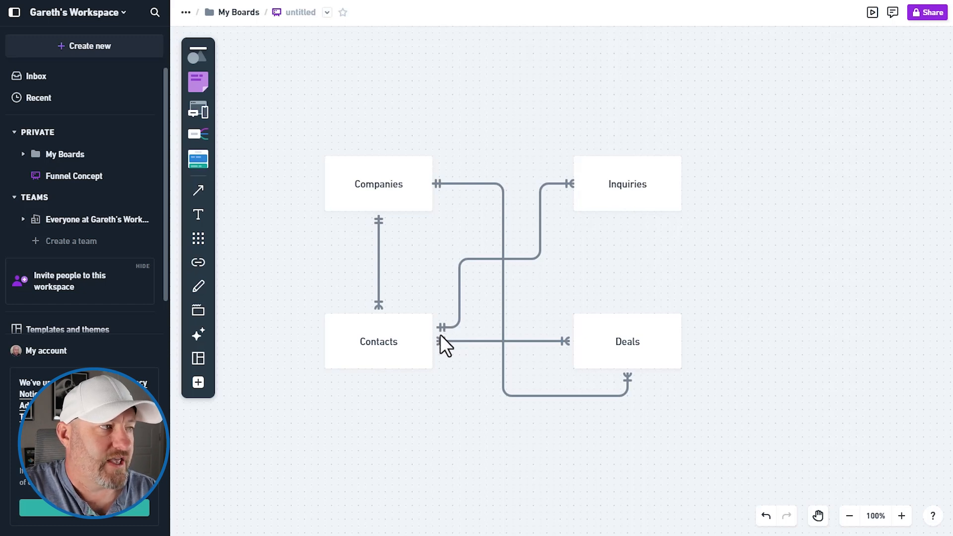
mouse_move(576, 202)
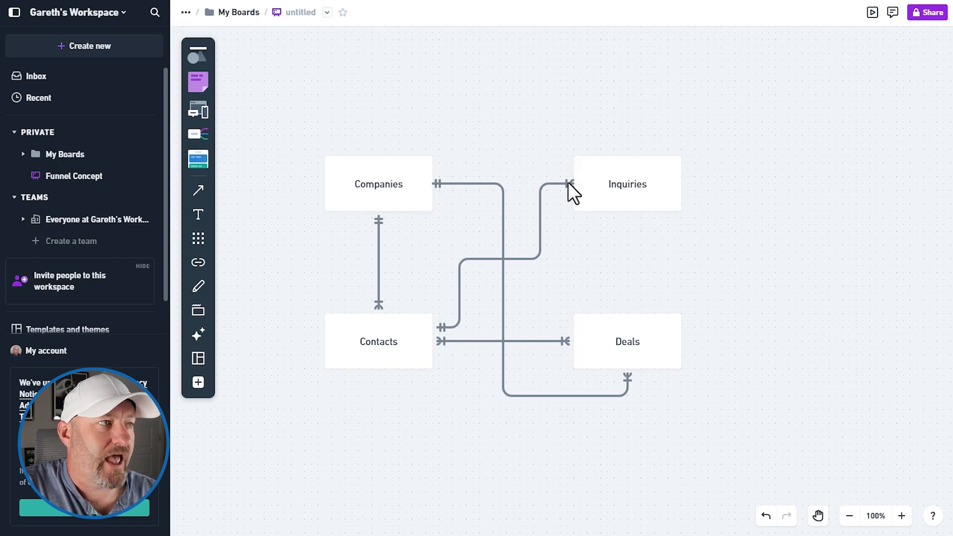
mouse_move(566, 223)
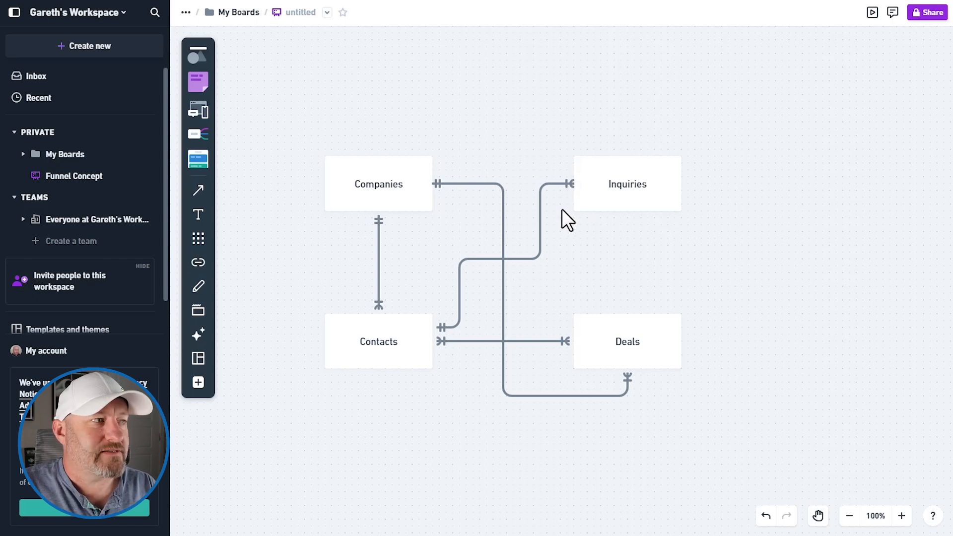
mouse_move(387, 364)
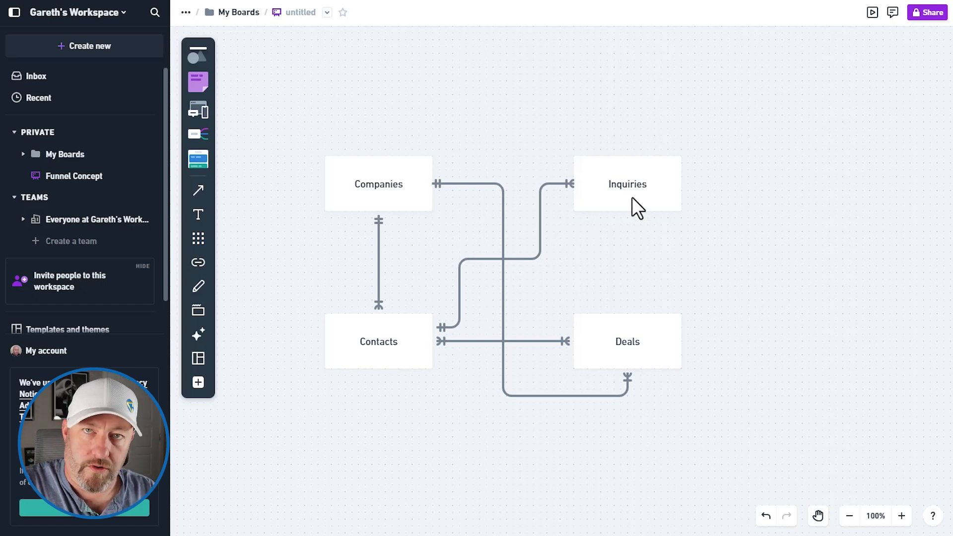
mouse_move(472, 286)
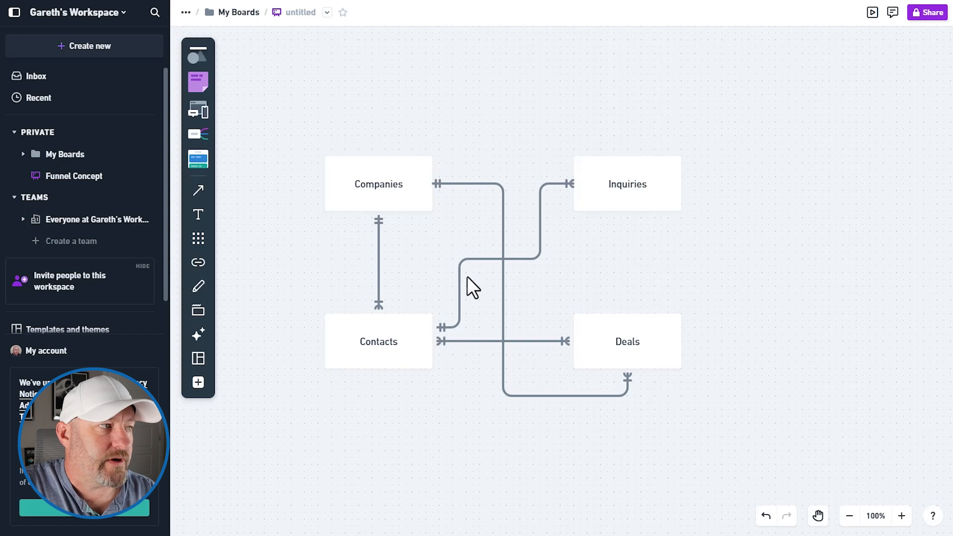
mouse_move(578, 204)
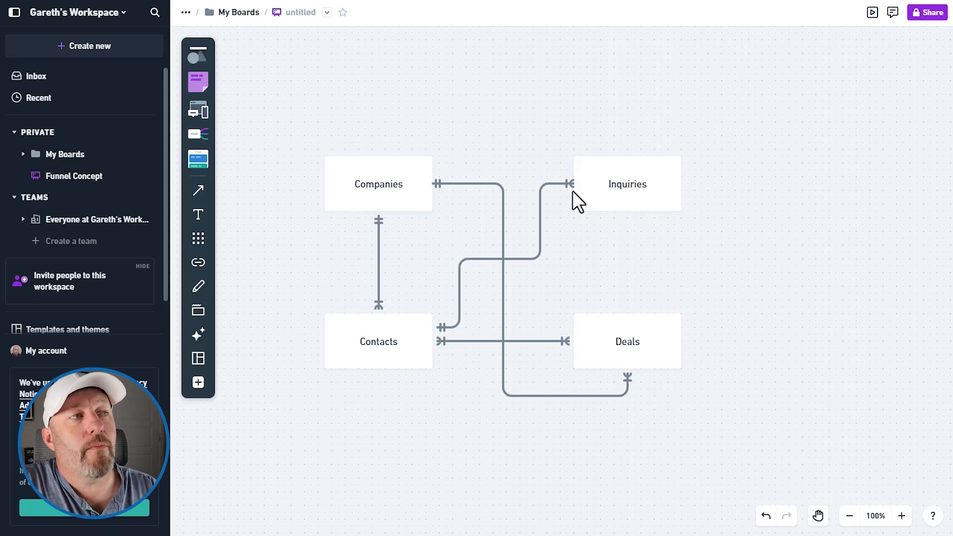
mouse_move(544, 214)
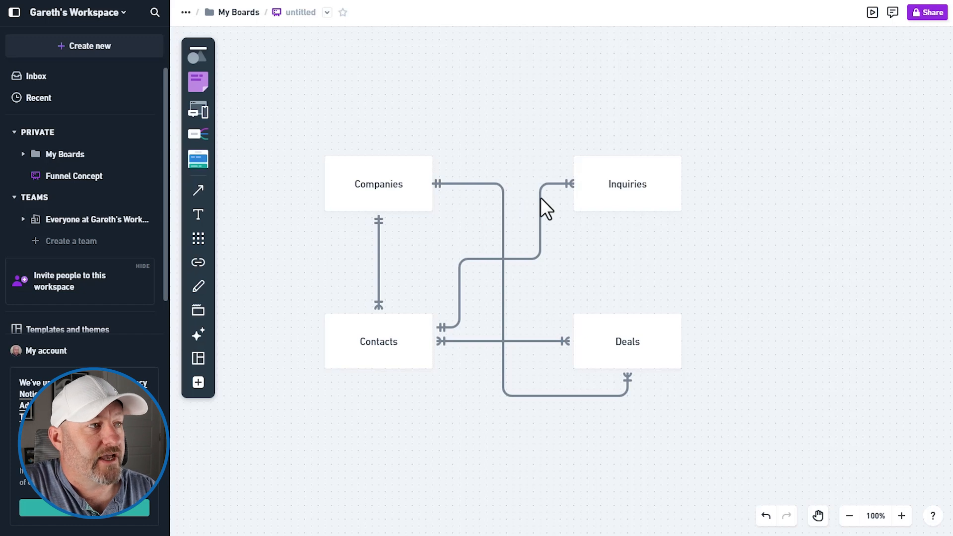
mouse_move(447, 352)
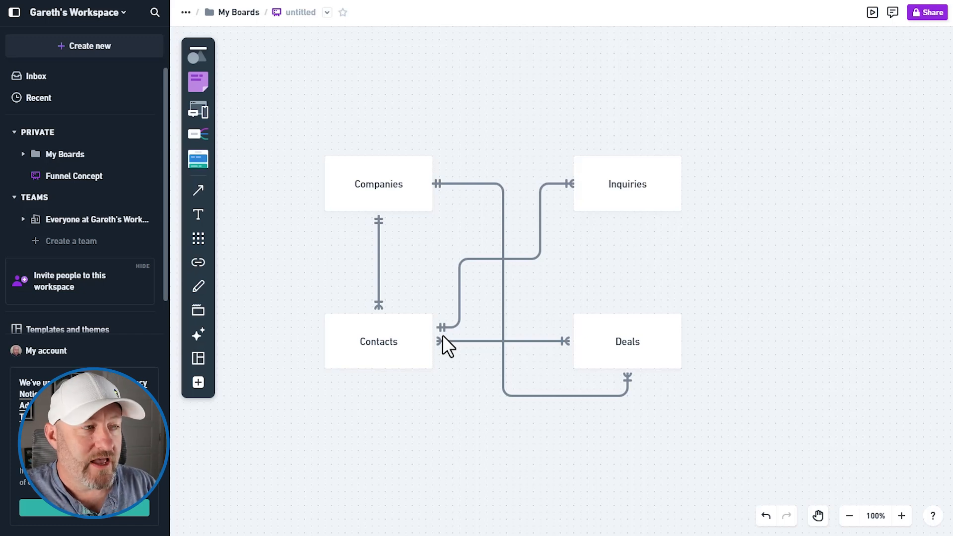
mouse_move(451, 377)
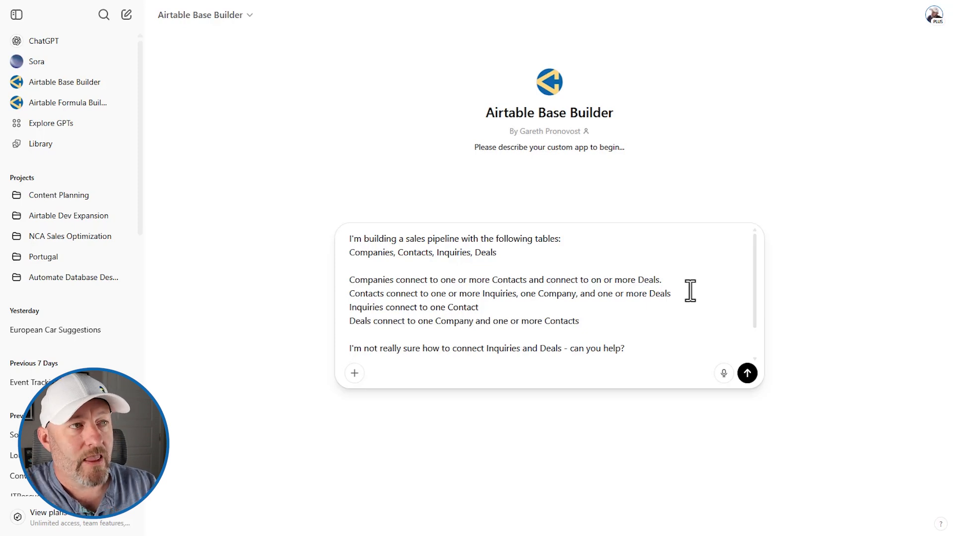
mouse_move(567, 288)
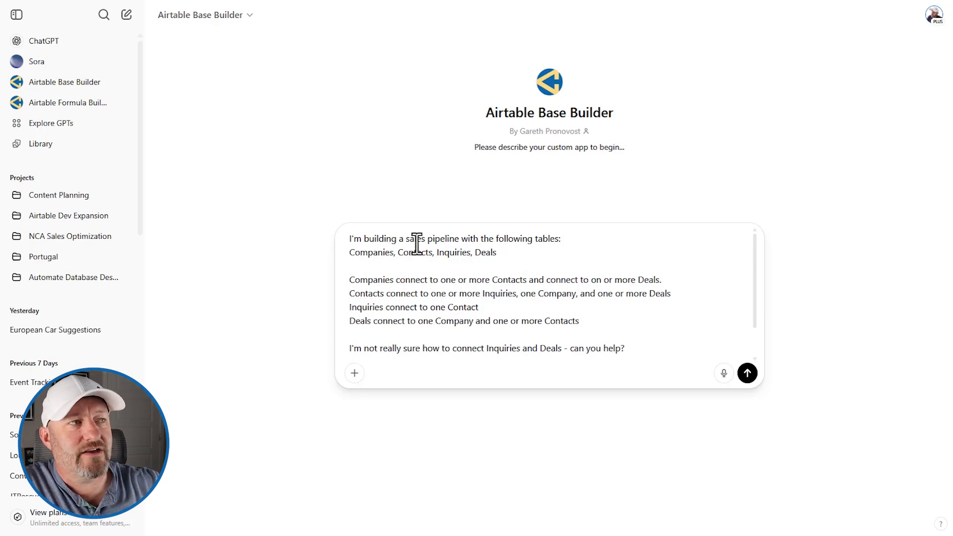
- Add a line asking ChatGPT for clarifying questions about the dataset and workflow, and send the prompt
left_click_drag(350, 252, 496, 252)
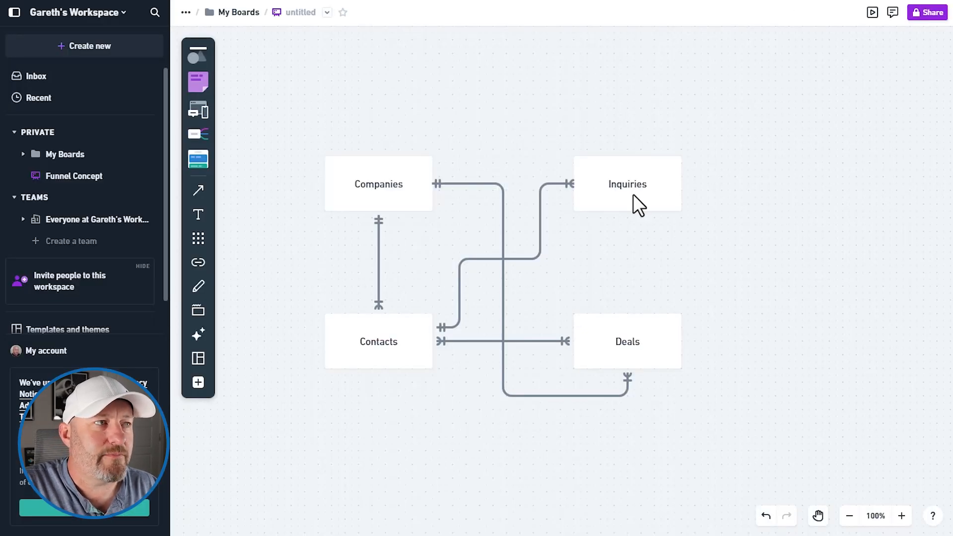
mouse_move(632, 240)
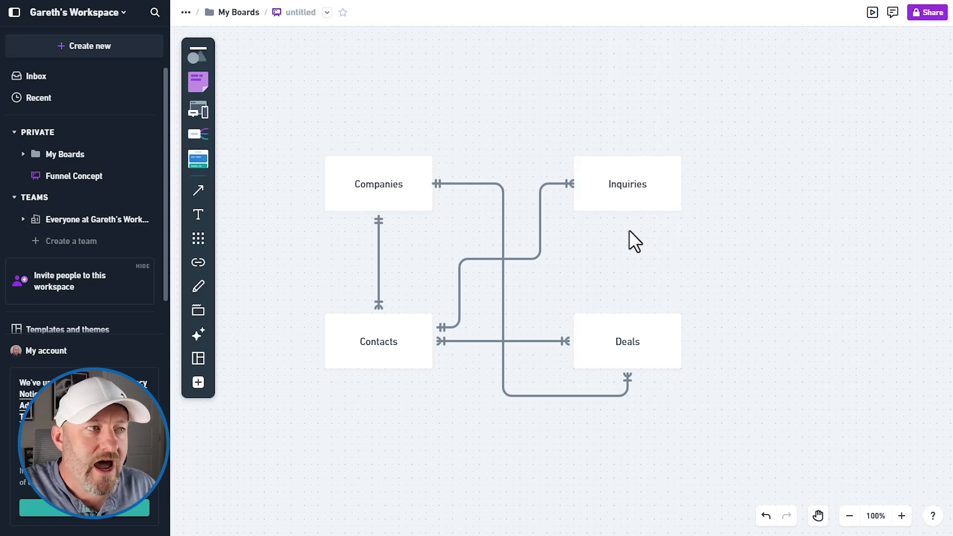
mouse_move(813, 236)
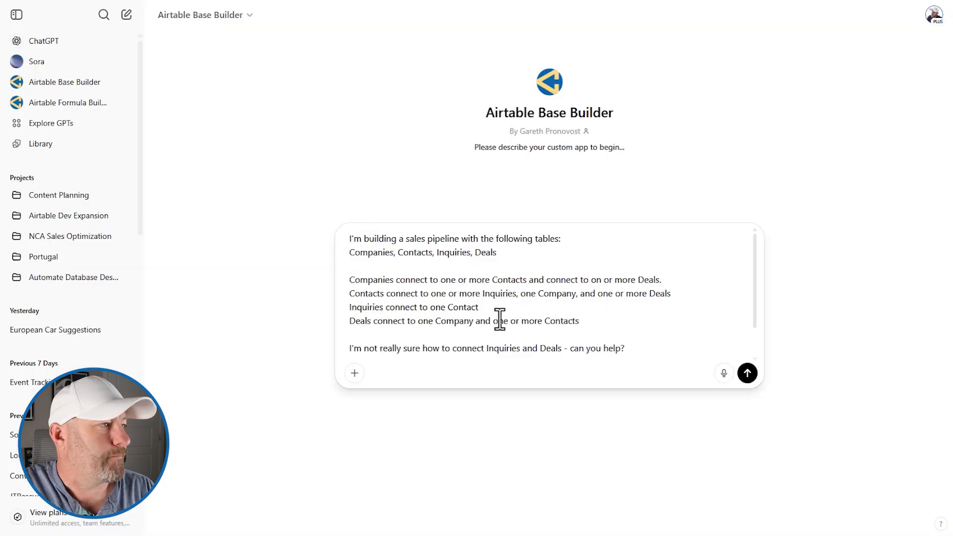
type("Also, please ask any questions about my dataset or workflow you need in order to recommend the best schema.")
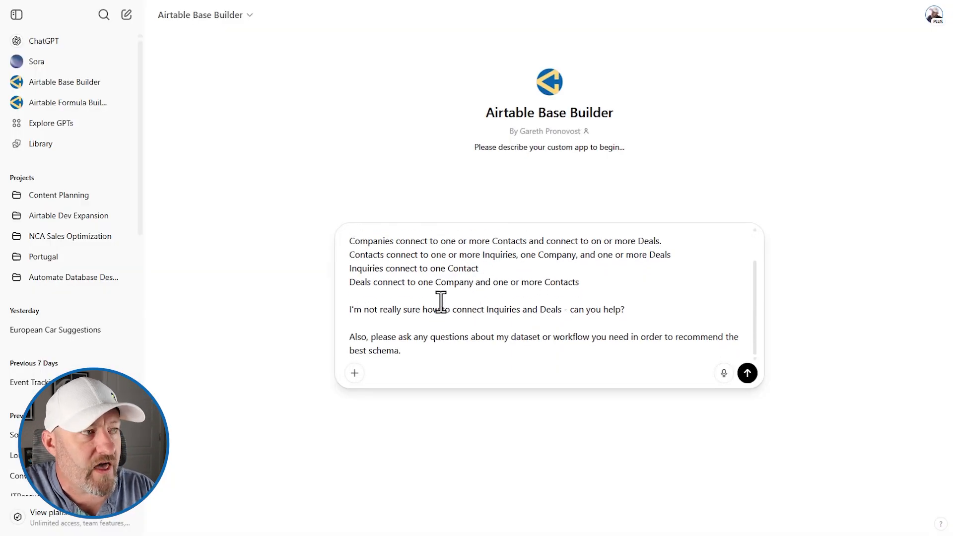
mouse_move(627, 315)
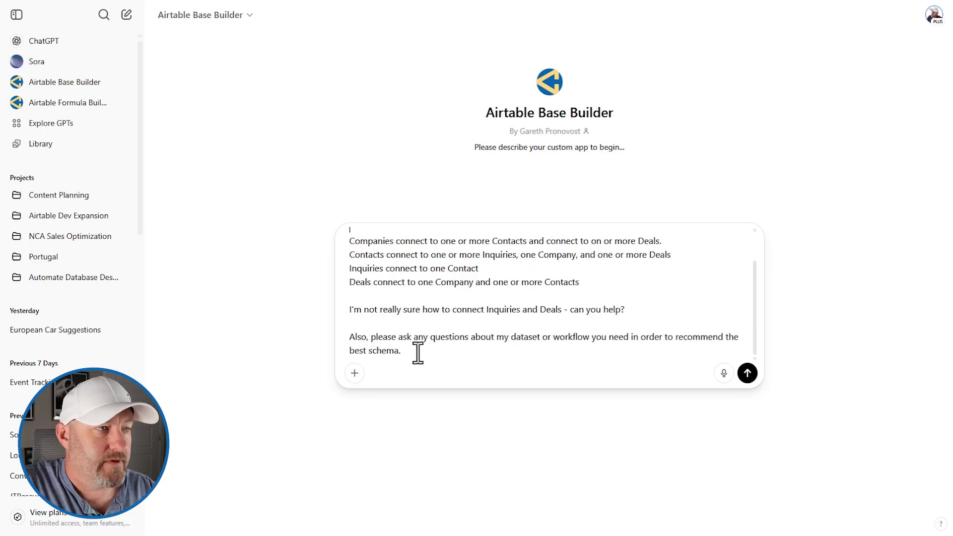
left_click(746, 373)
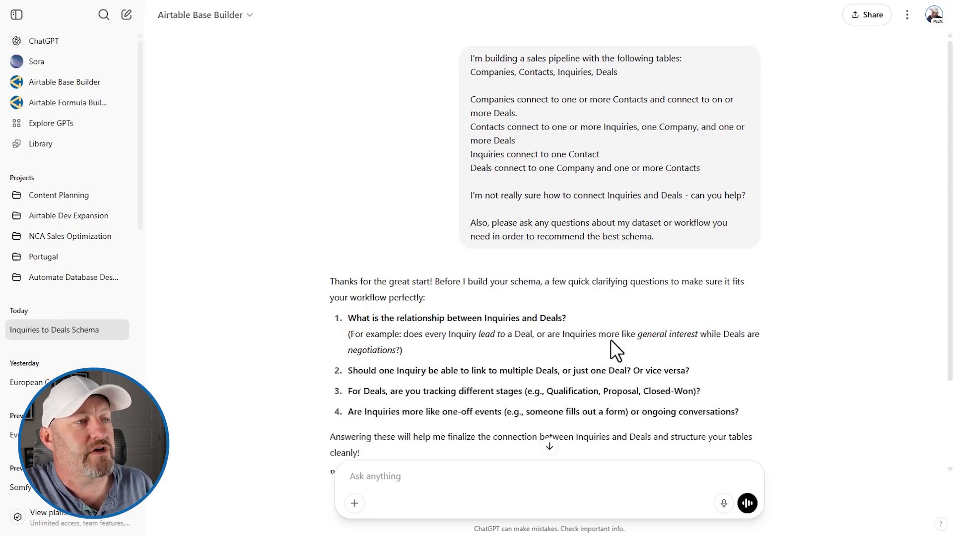
mouse_move(576, 354)
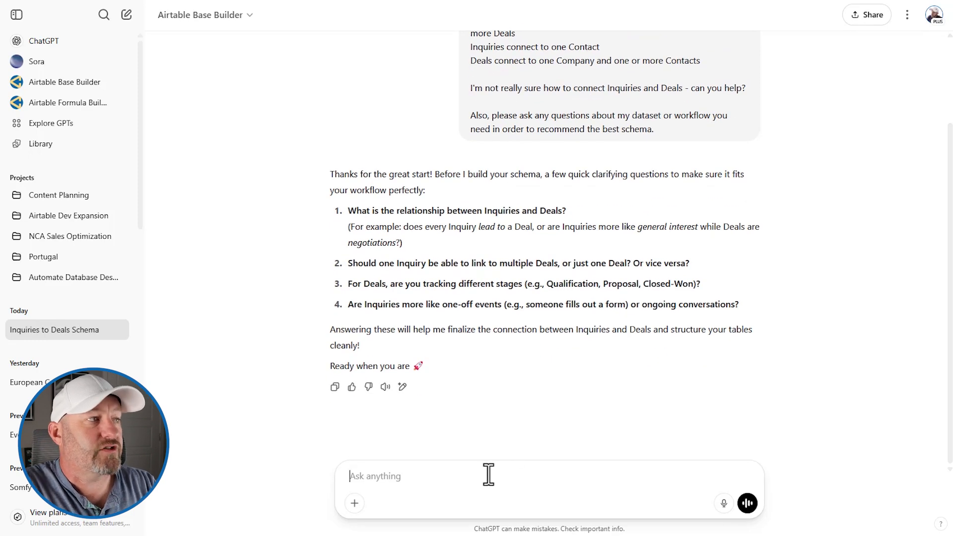
- Answer questions 1 and 2: deals are negotiations, one deal per inquiry
type("1.")
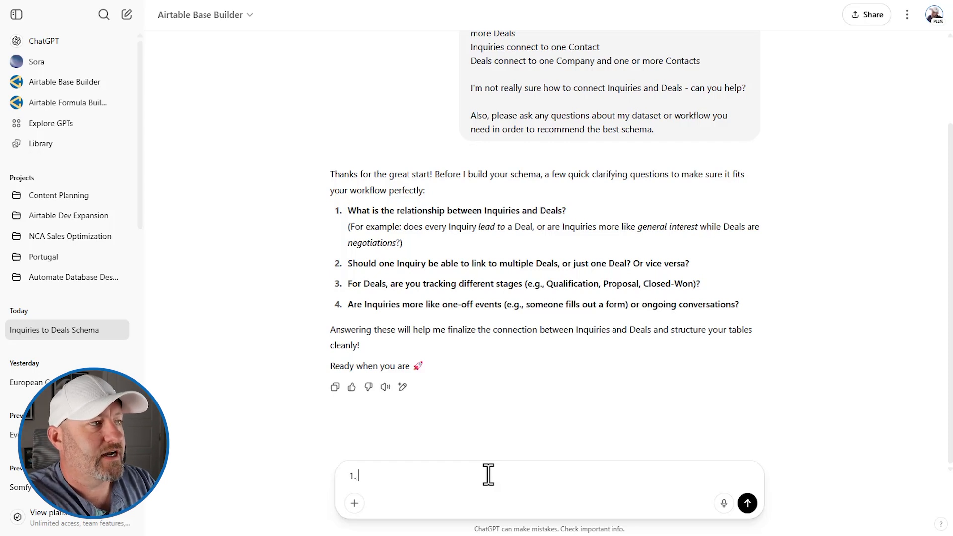
type("deals are negotiations and inquiries are more general")
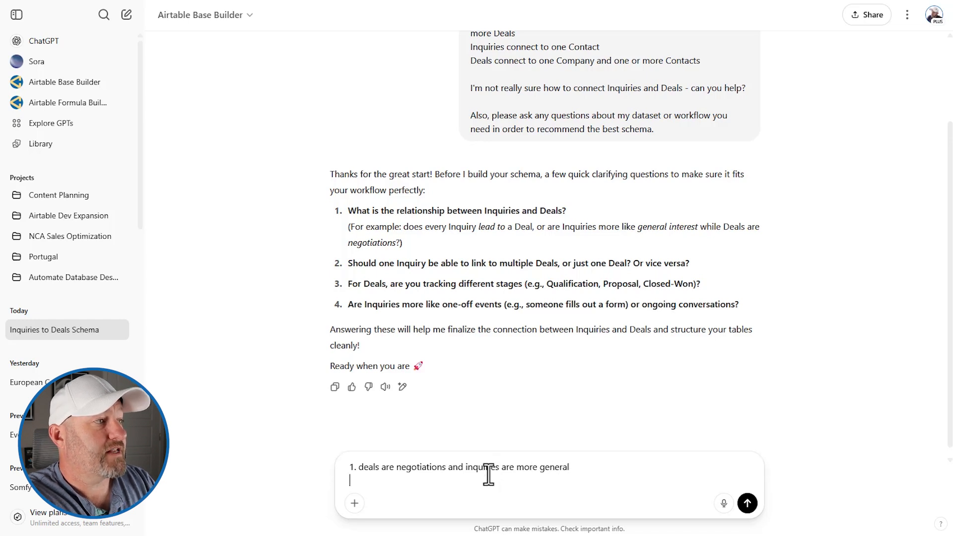
type("2.")
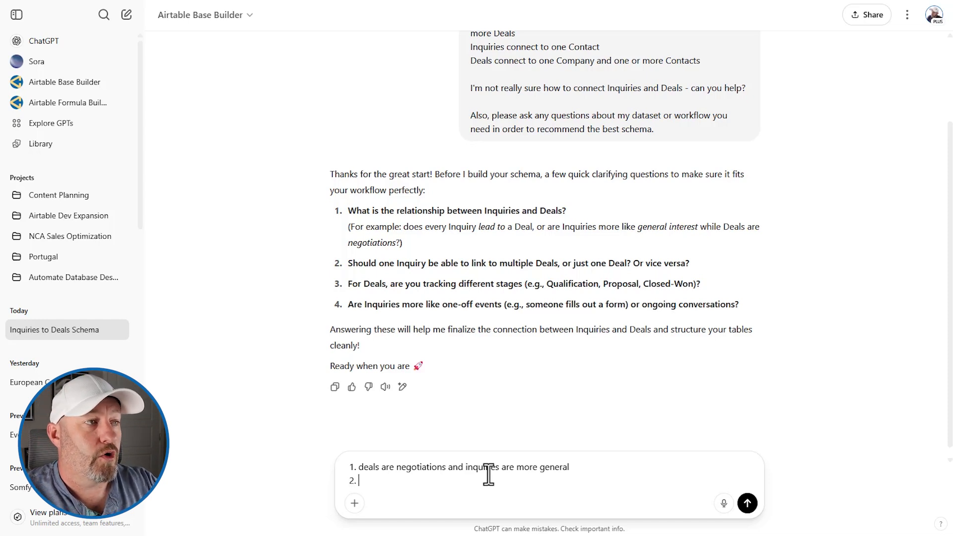
type("I think an inquiry will only link to one deal")
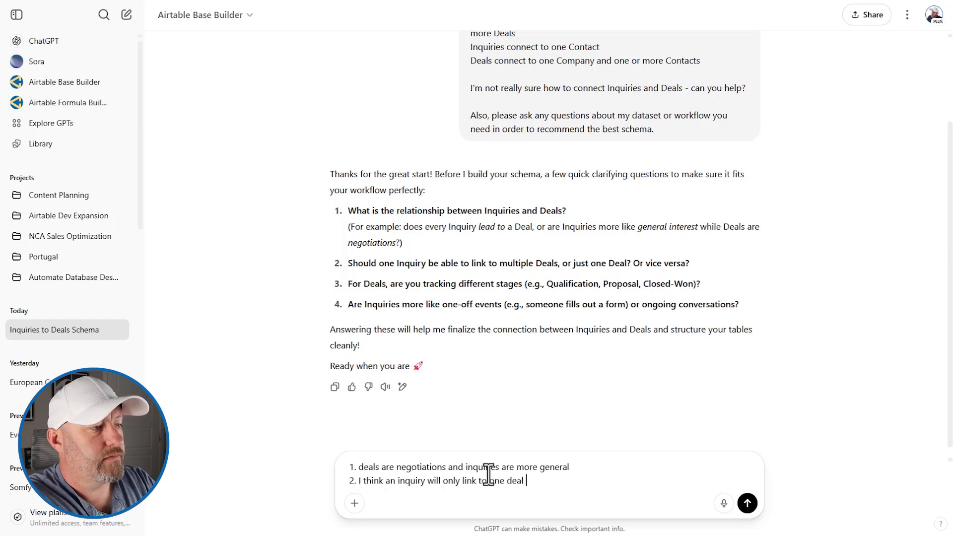
key("Enter")
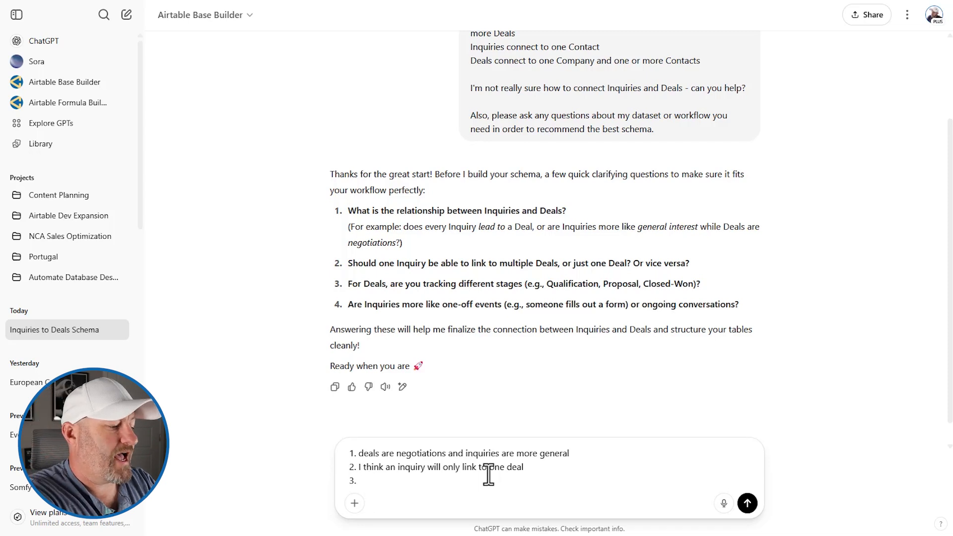
- Answer questions 3 and 4: deals track stages, inquiries are one-off events, and send the answers
type("absolutely we need to track s")
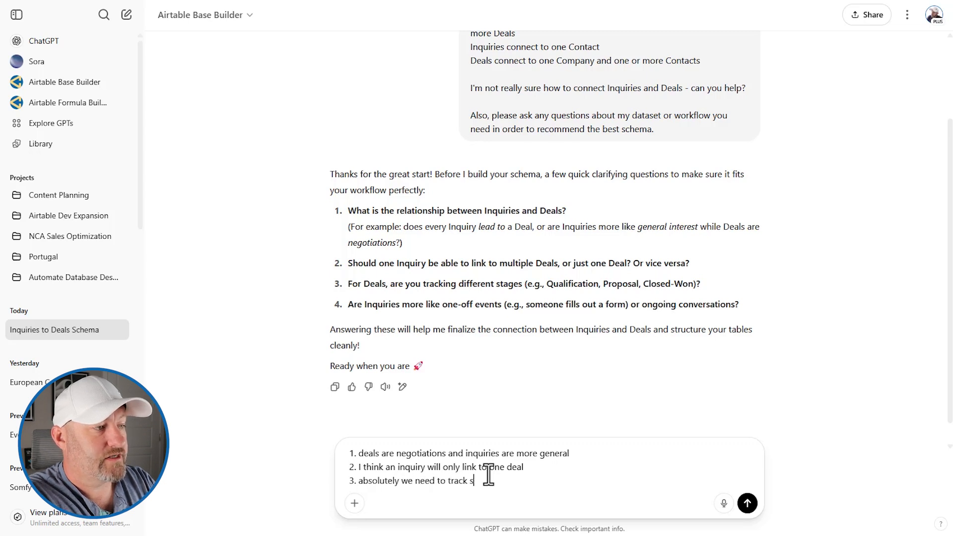
type("tages for deals")
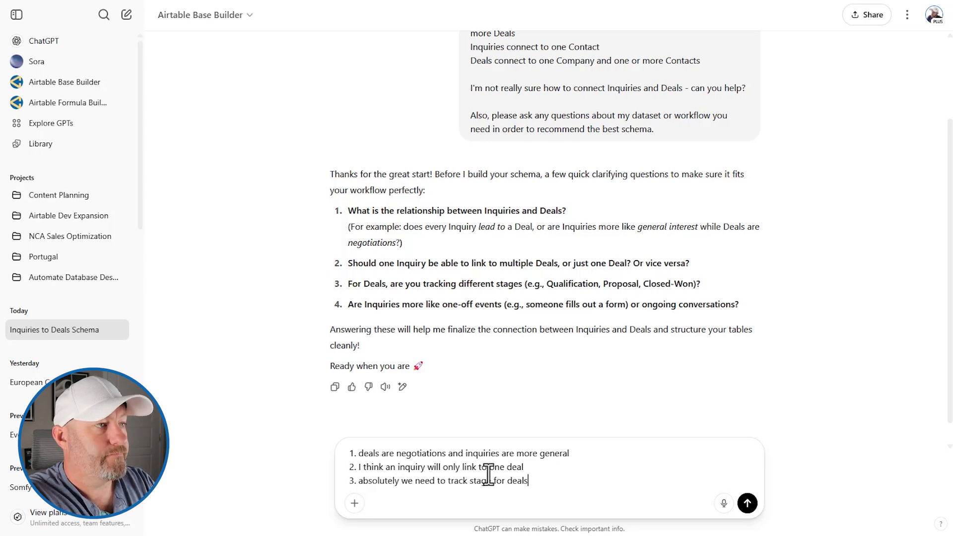
key("Enter")
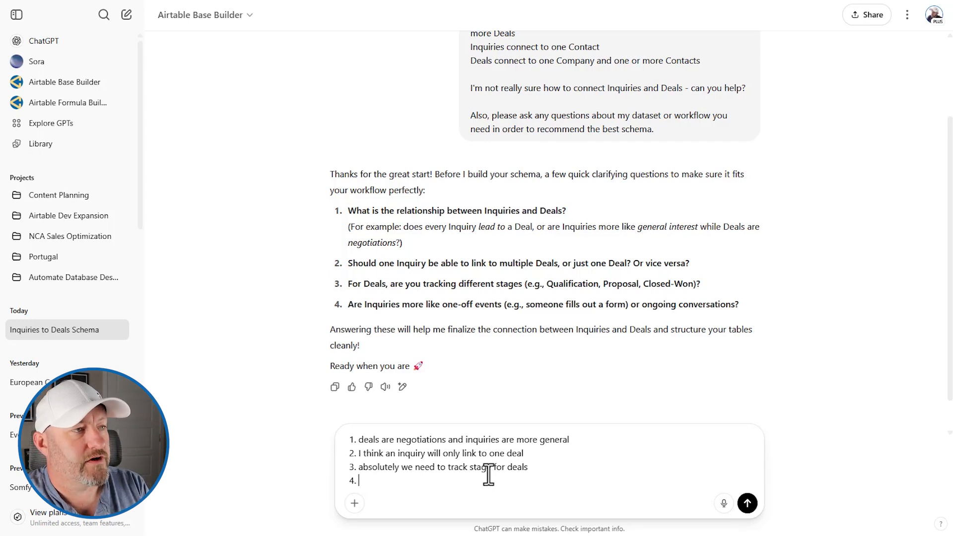
type("yes")
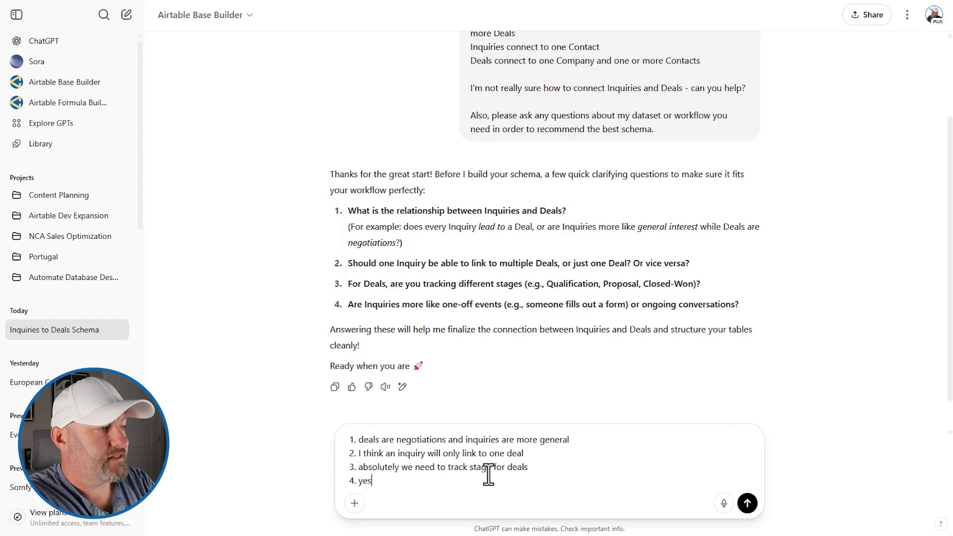
type(", inquiries are one-off events")
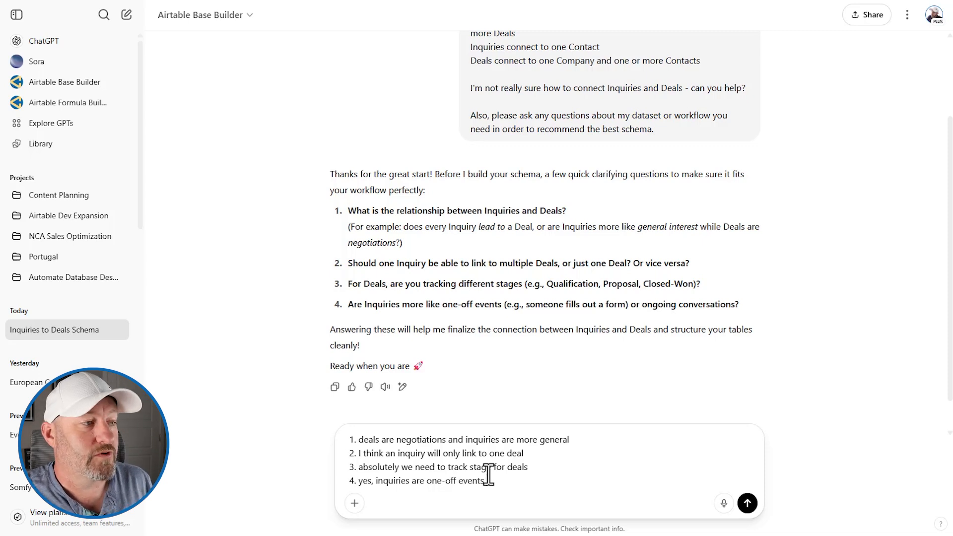
left_click(747, 503)
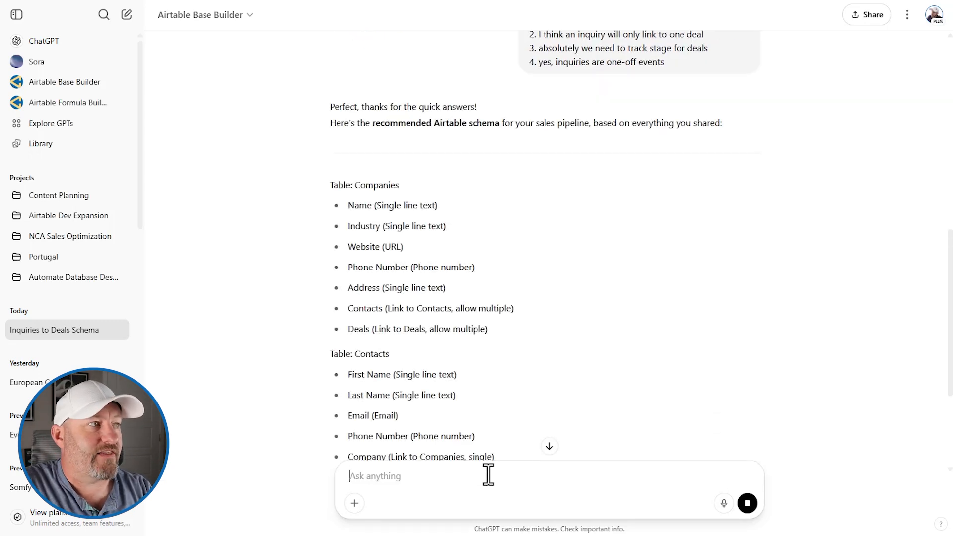
- Review the four-table schema reply and ask ChatGPT to open it in Canvas
scroll("down", 3)
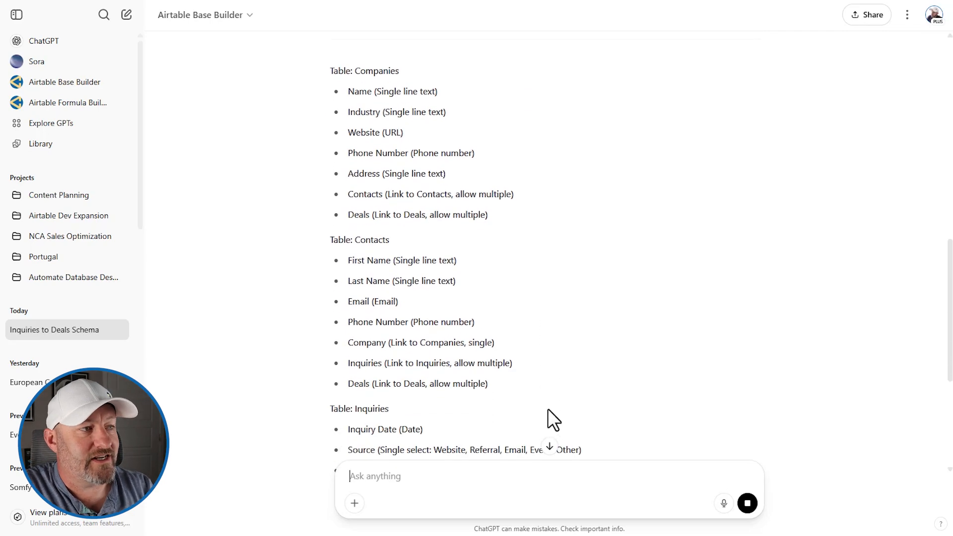
scroll("down", 3)
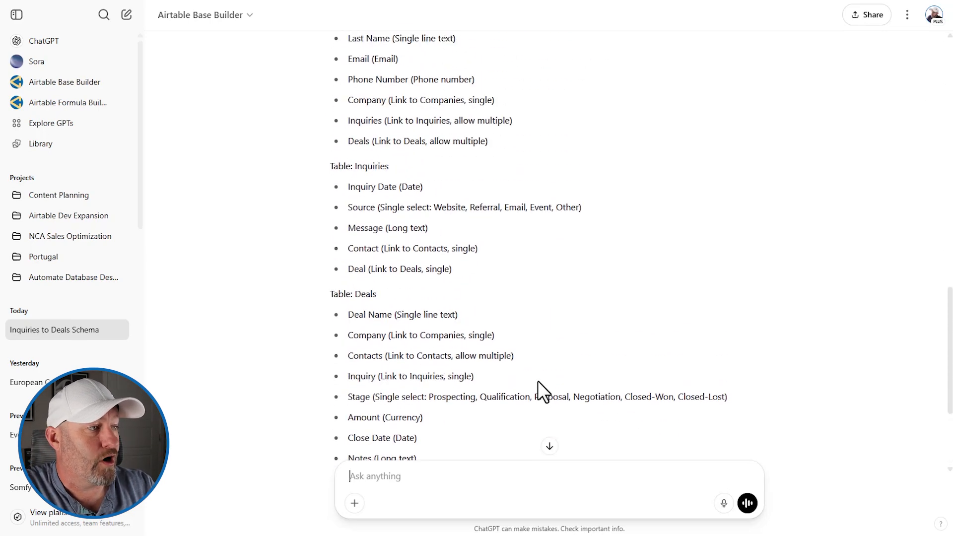
scroll("down", 3)
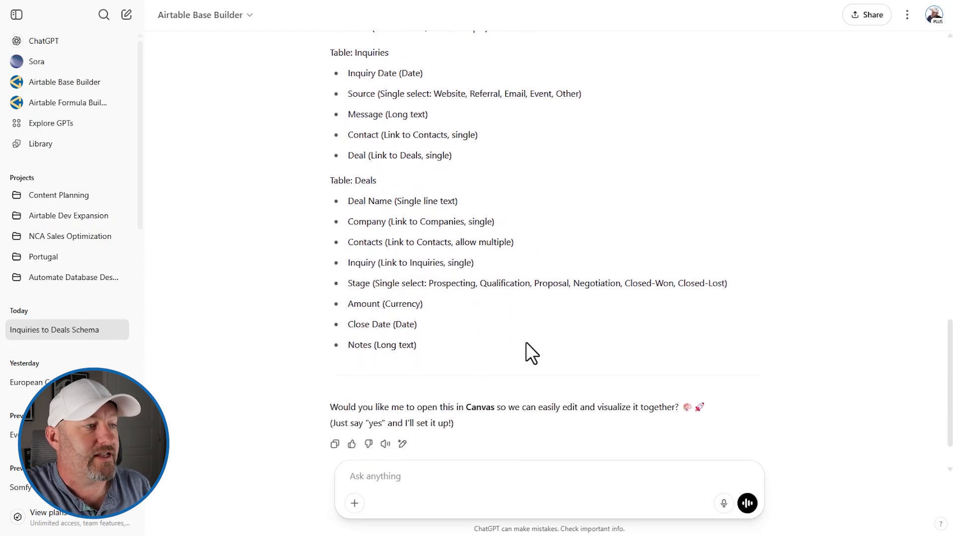
type("open c")
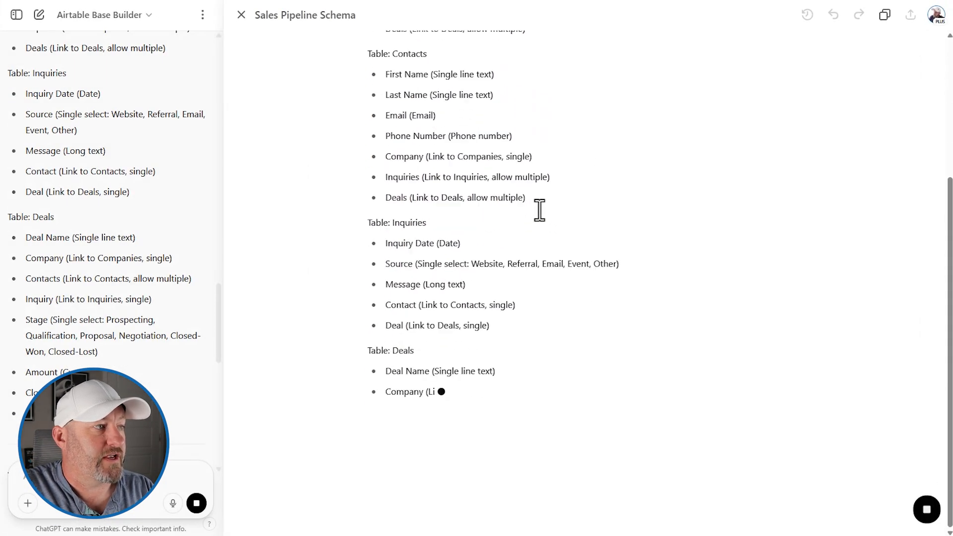
scroll("down", 3)
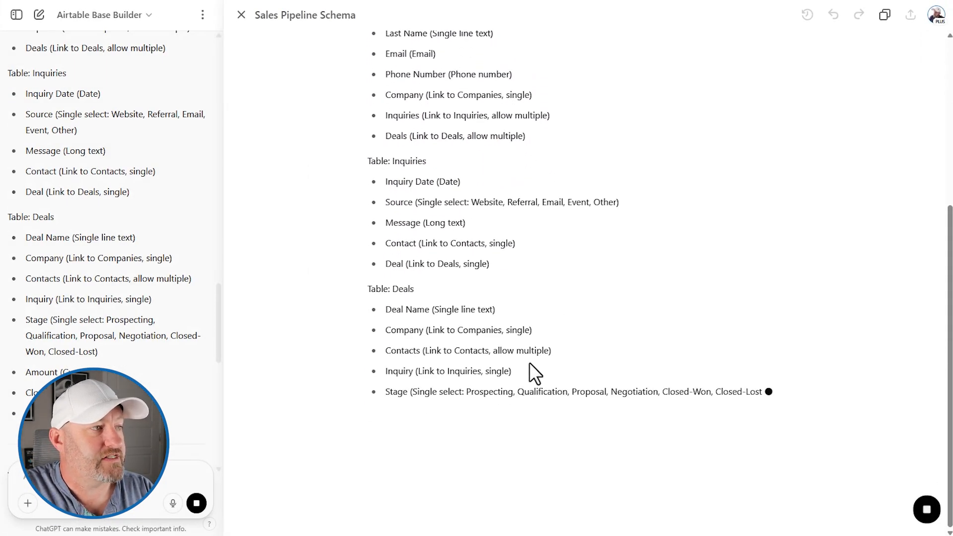
scroll("down", 3)
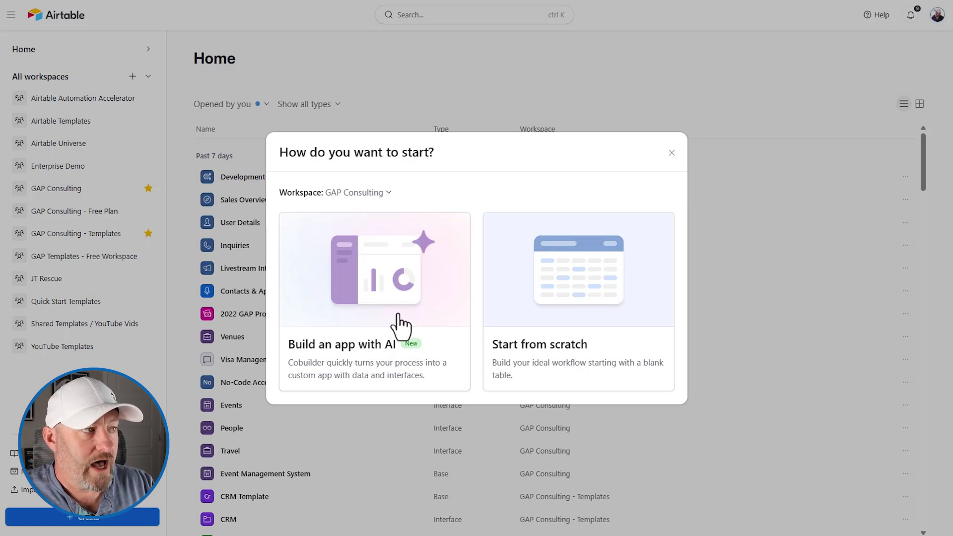
mouse_move(370, 209)
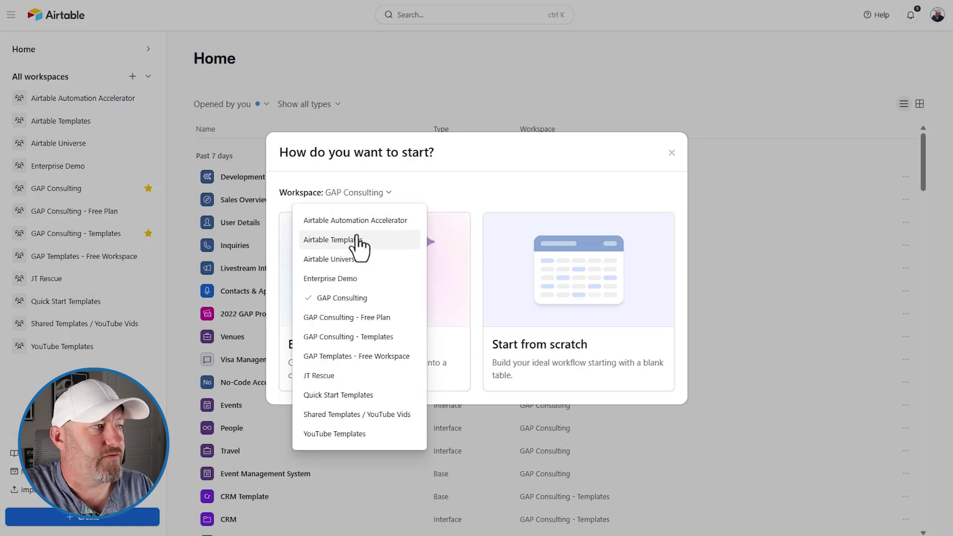
mouse_move(346, 267)
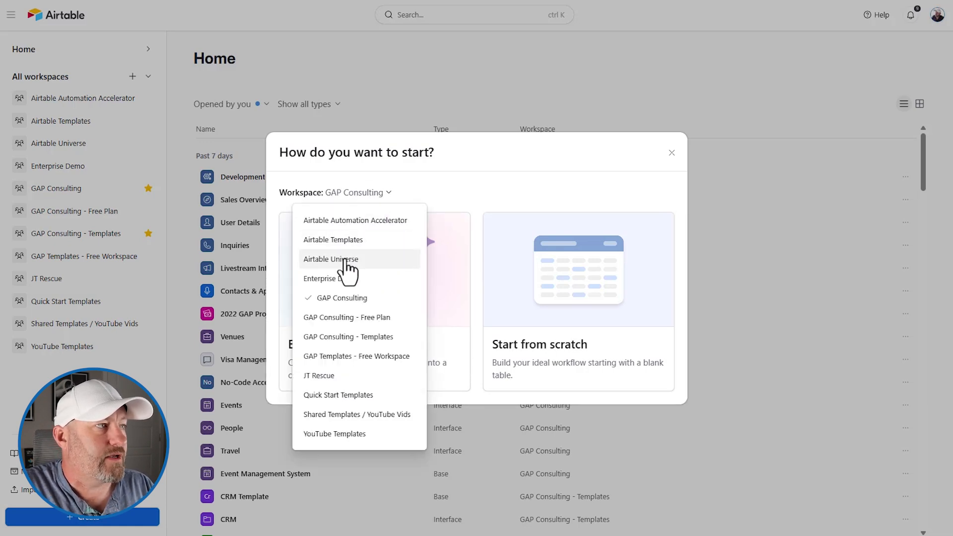
- Set the new-base workspace back to GAP Consulting for building an app with AI
left_click(331, 260)
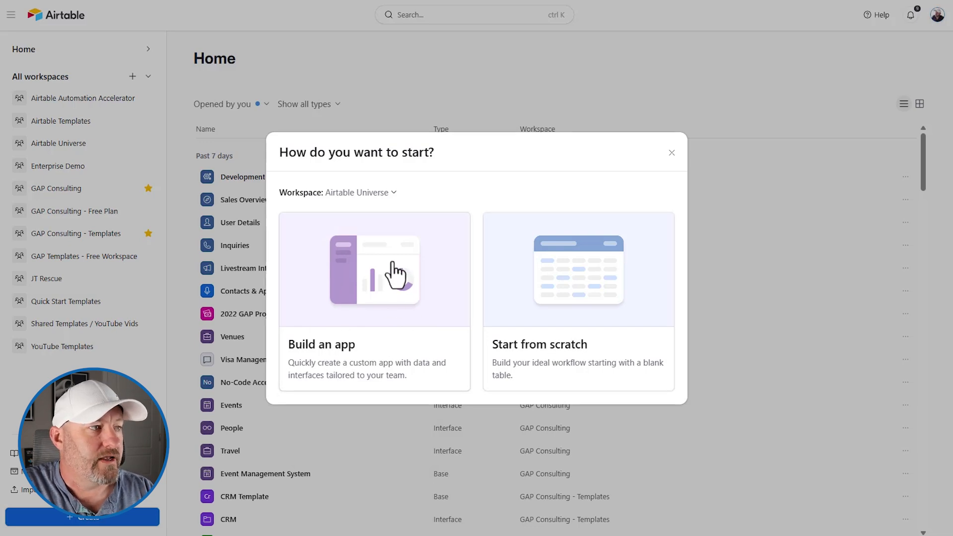
mouse_move(354, 200)
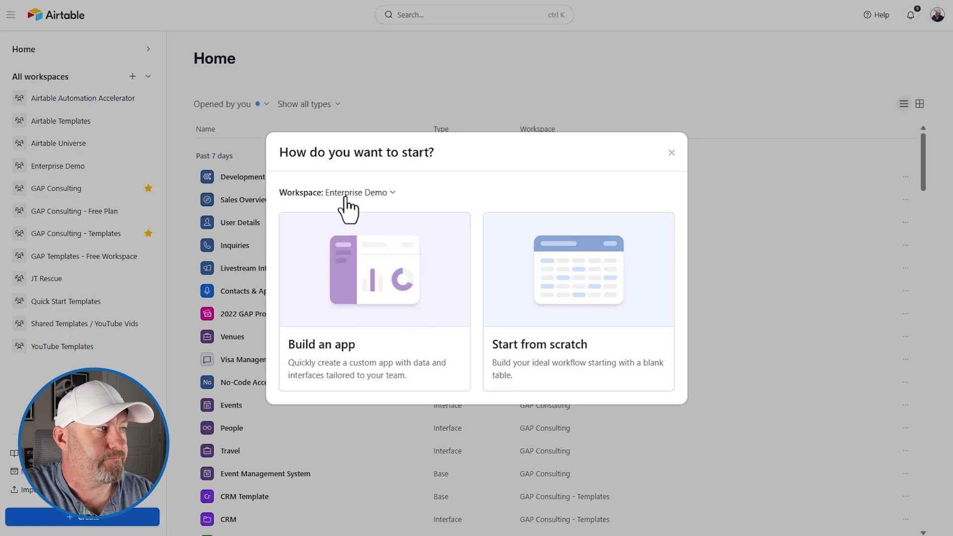
left_click(360, 192)
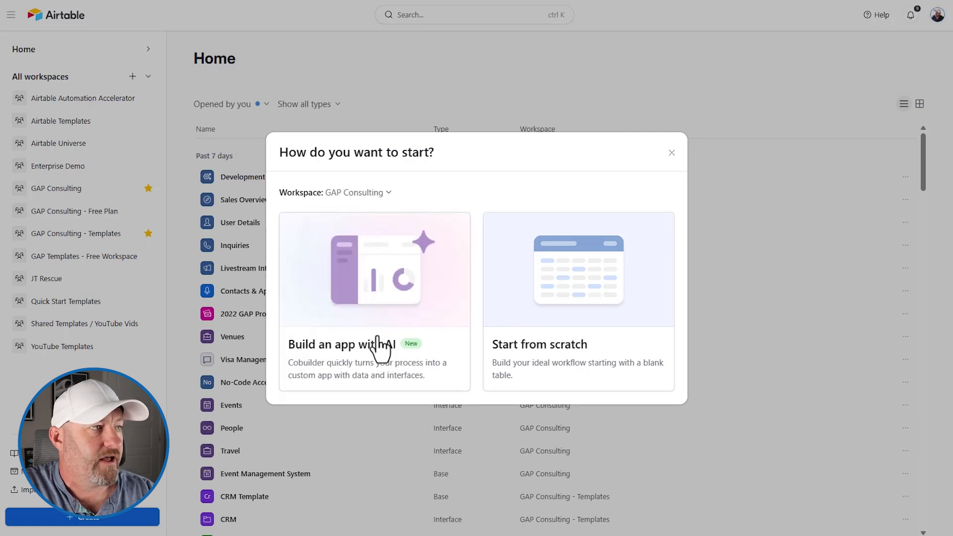
mouse_move(361, 352)
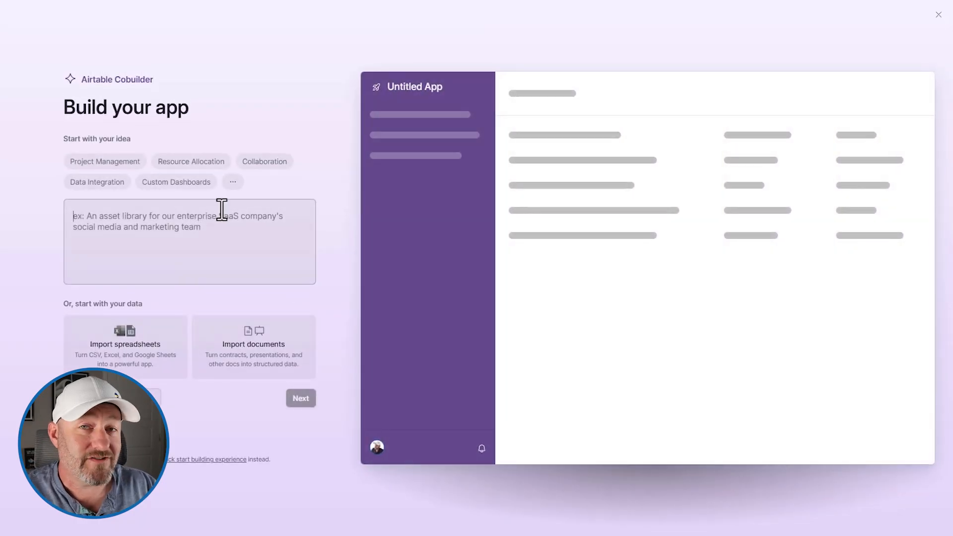
- Paste the table schema as the app idea, colour the app turquoise, review Settings, and submit it
type("- Inquiry (Link to Inquiries, single)")
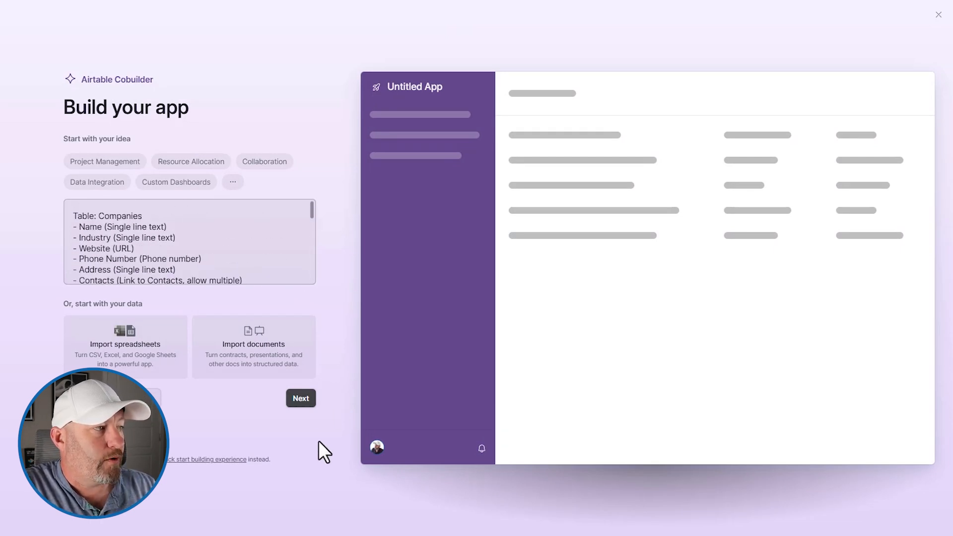
left_click(143, 399)
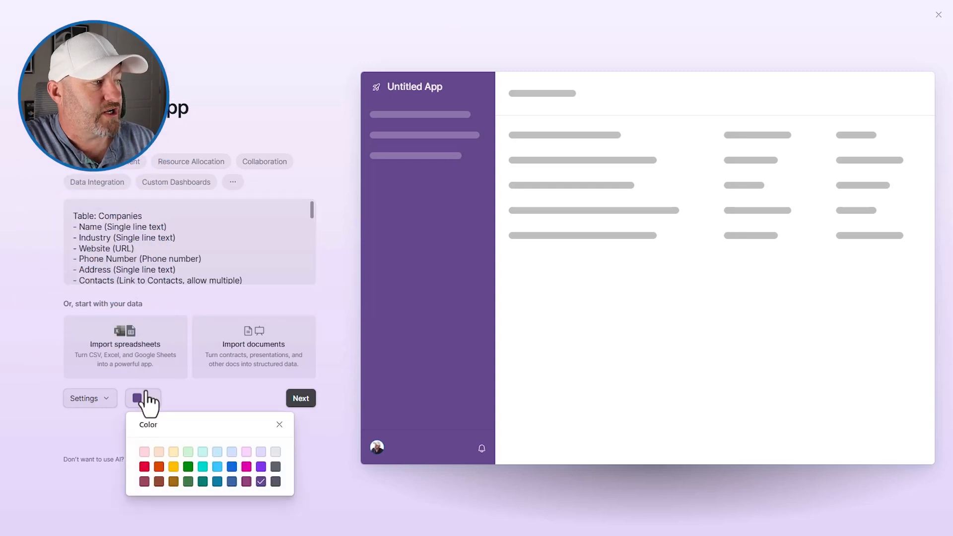
left_click(202, 467)
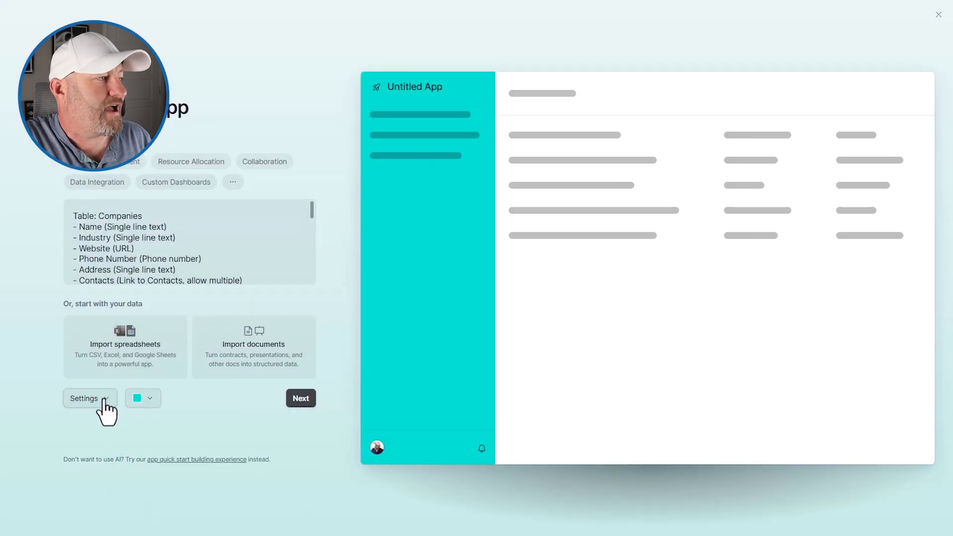
left_click(89, 399)
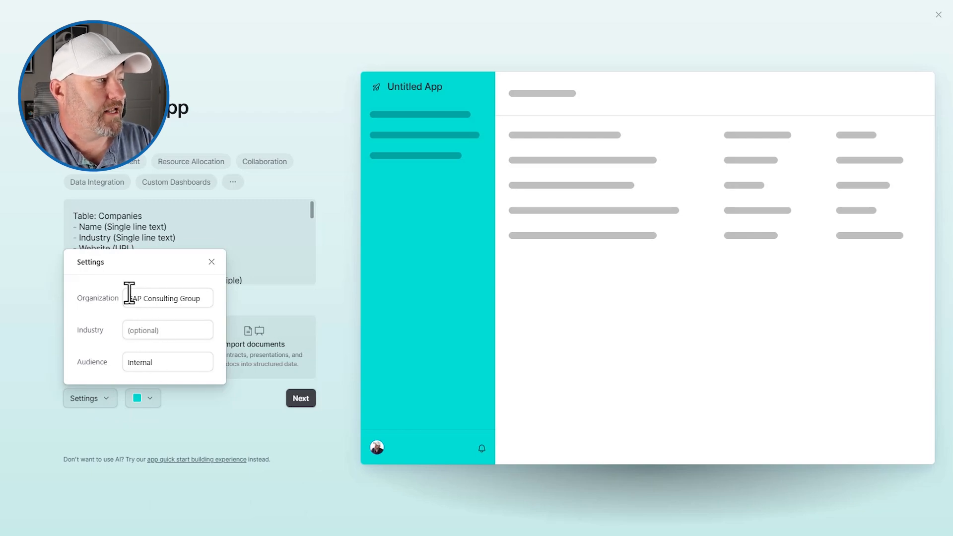
left_click(212, 262)
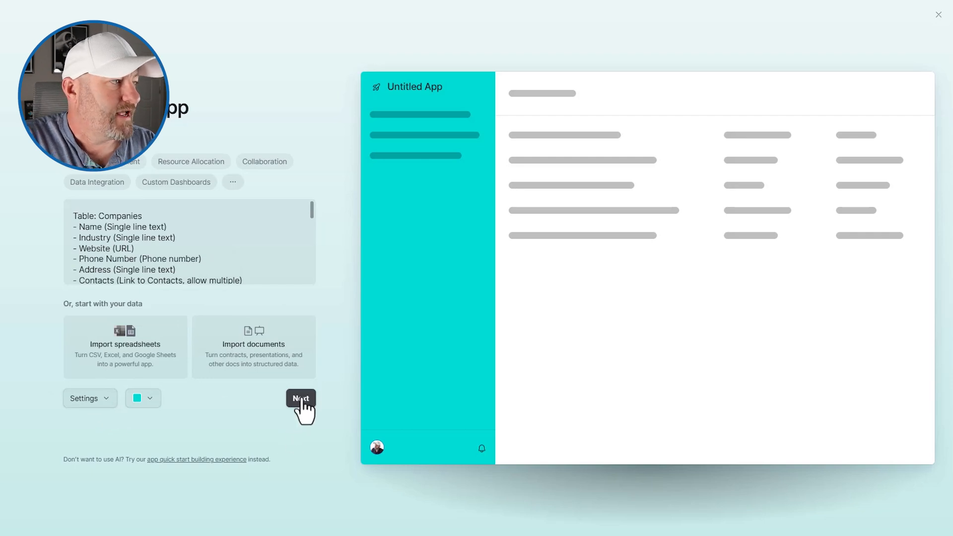
left_click(300, 399)
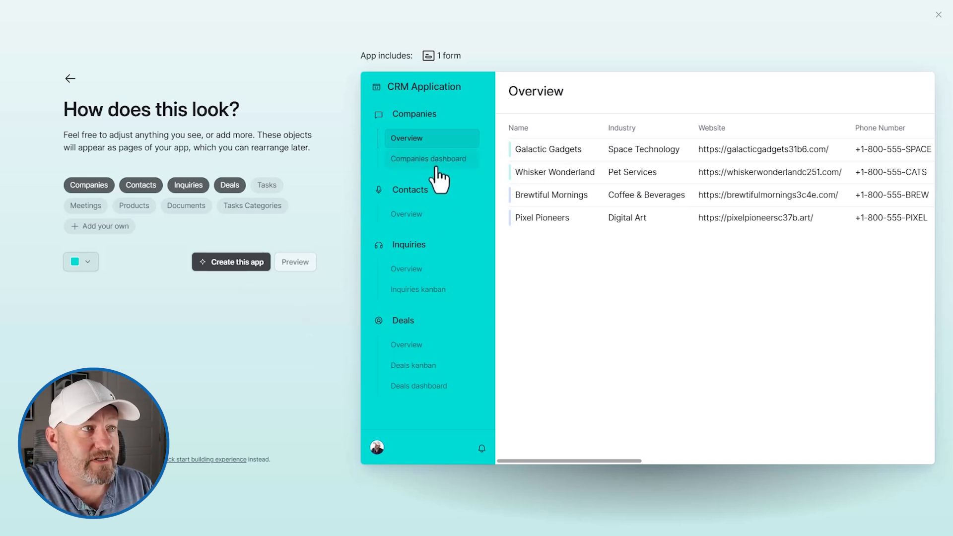
- Preview the Contacts, Inquiries kanban and Deals kanban pages, then create the CRM Application
left_click(407, 214)
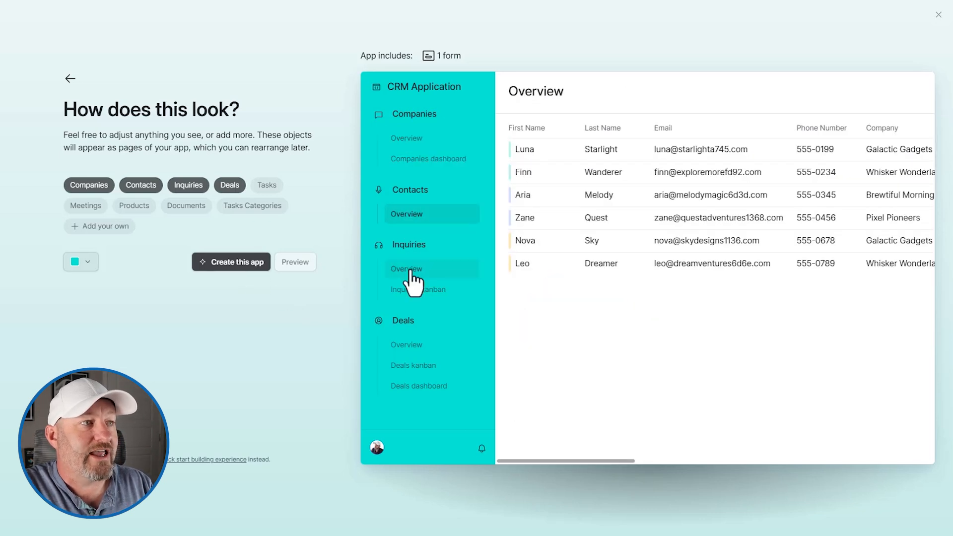
left_click(418, 290)
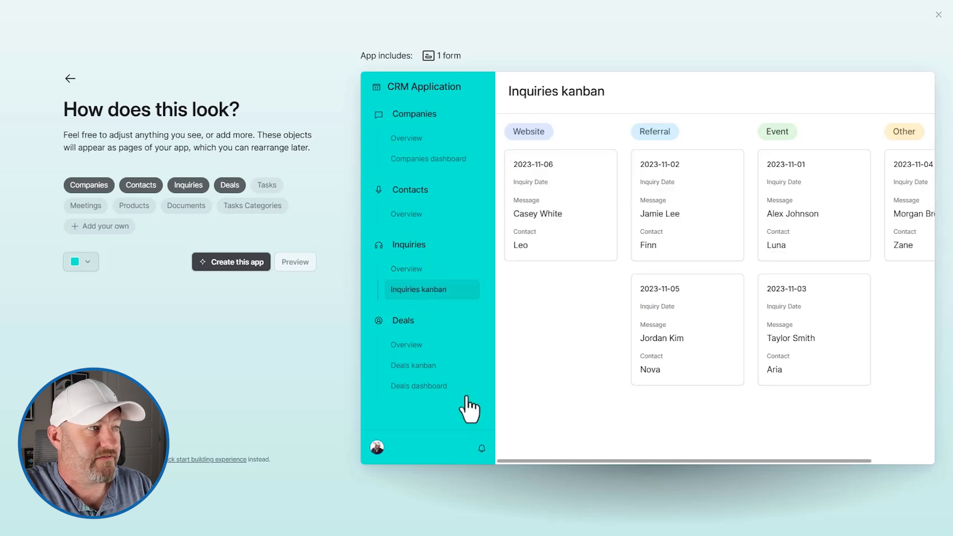
left_click(413, 365)
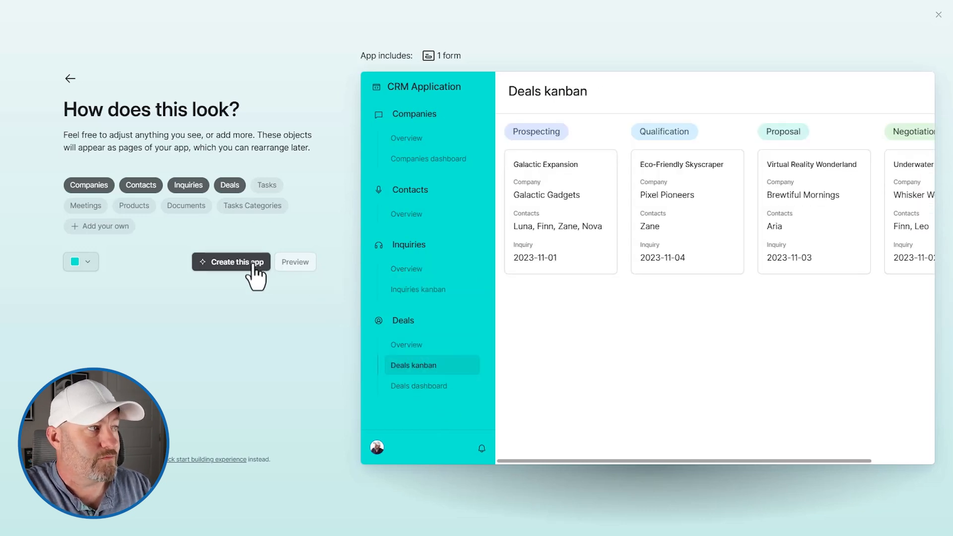
left_click(236, 262)
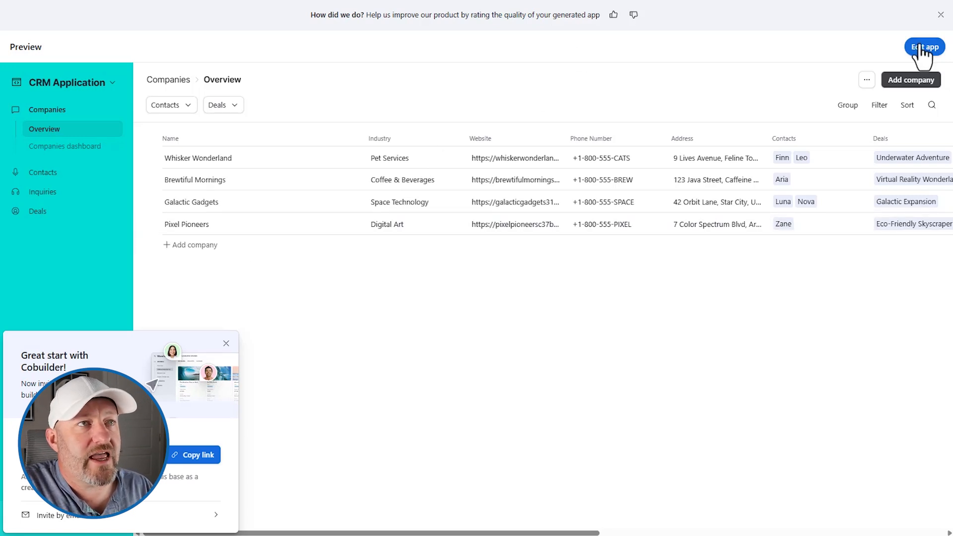
mouse_move(227, 344)
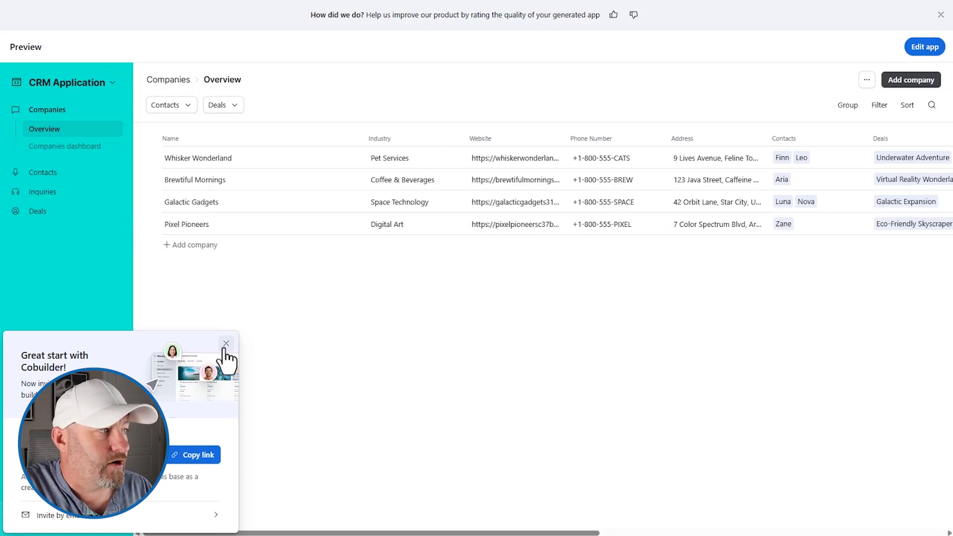
- Leave the app preview and return to the Interface Designer
left_click(226, 343)
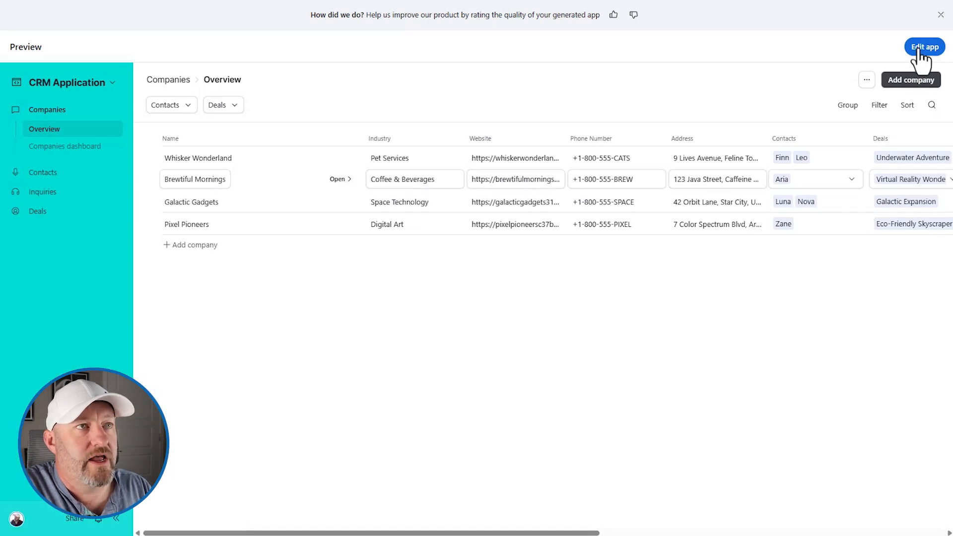
left_click(926, 46)
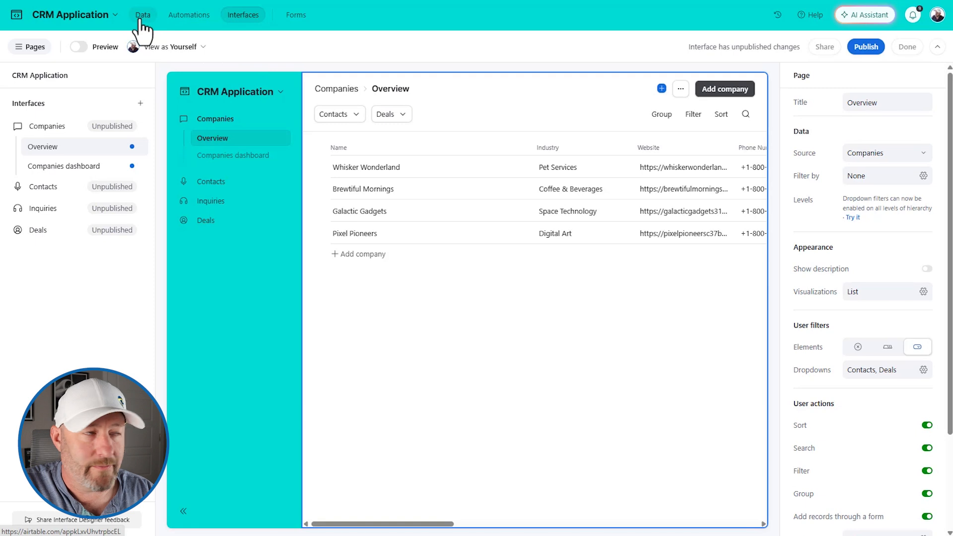
- Switch to the base's Data view and open the Deals table after checking Inquiries
left_click(142, 14)
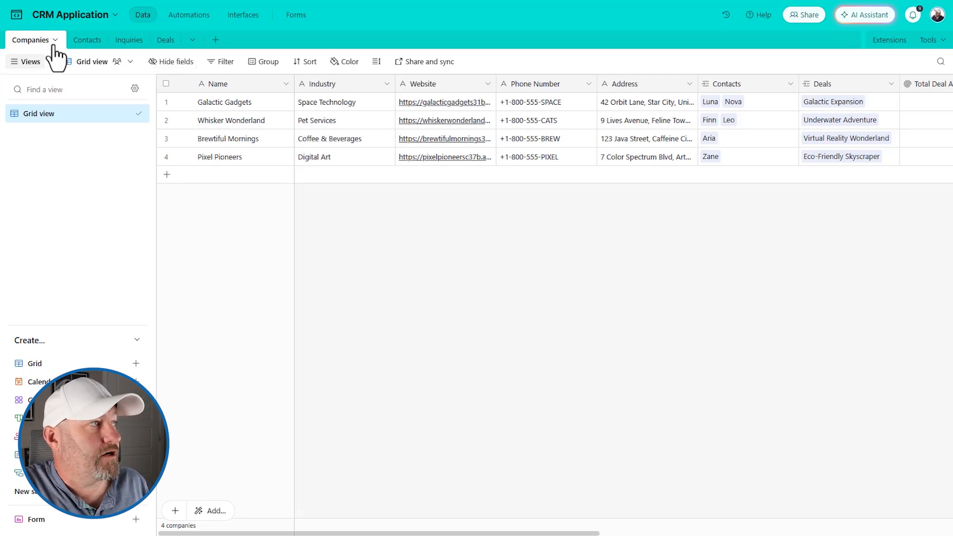
left_click(129, 40)
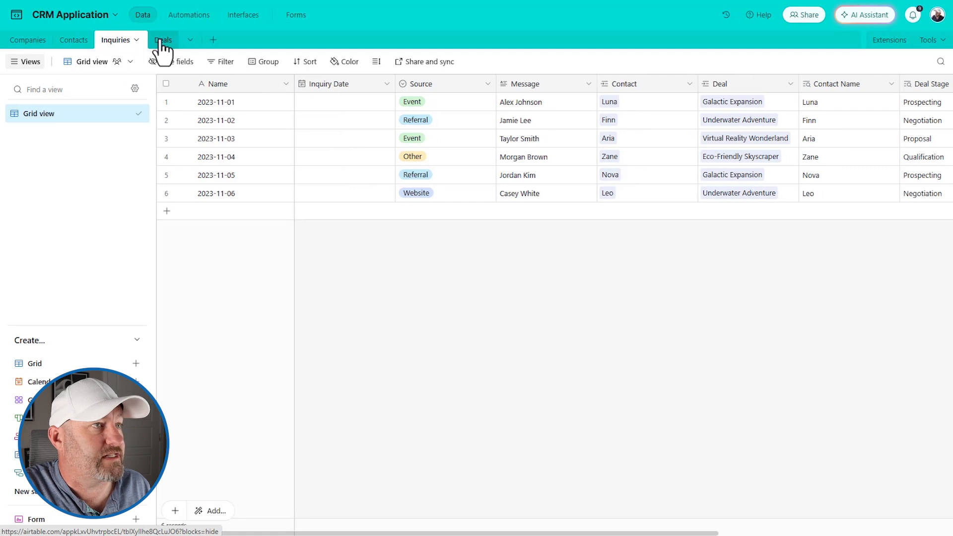
left_click(163, 39)
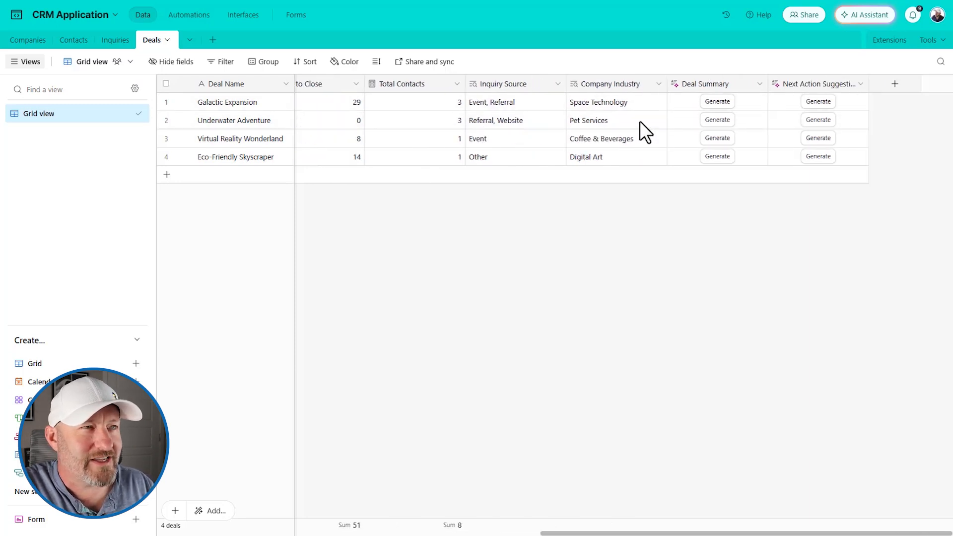
mouse_move(723, 91)
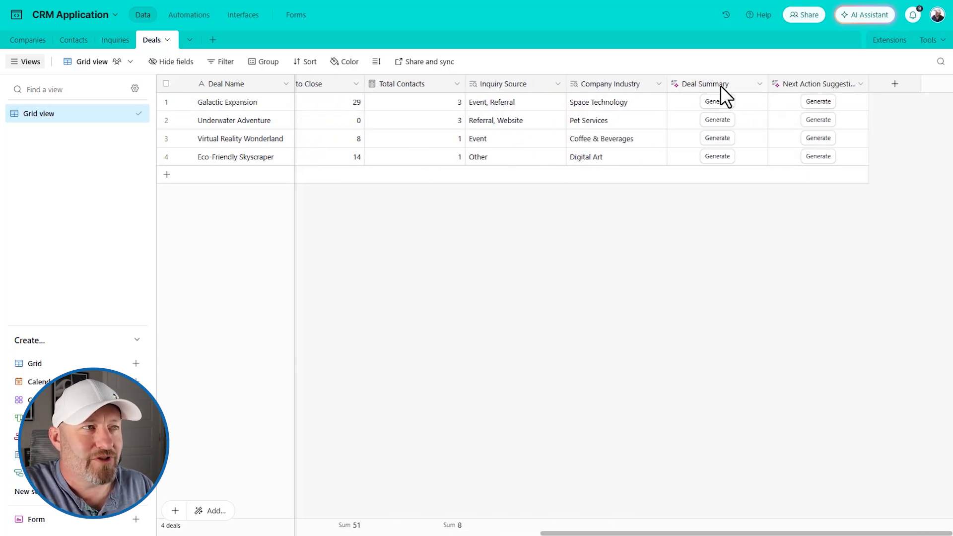
mouse_move(723, 89)
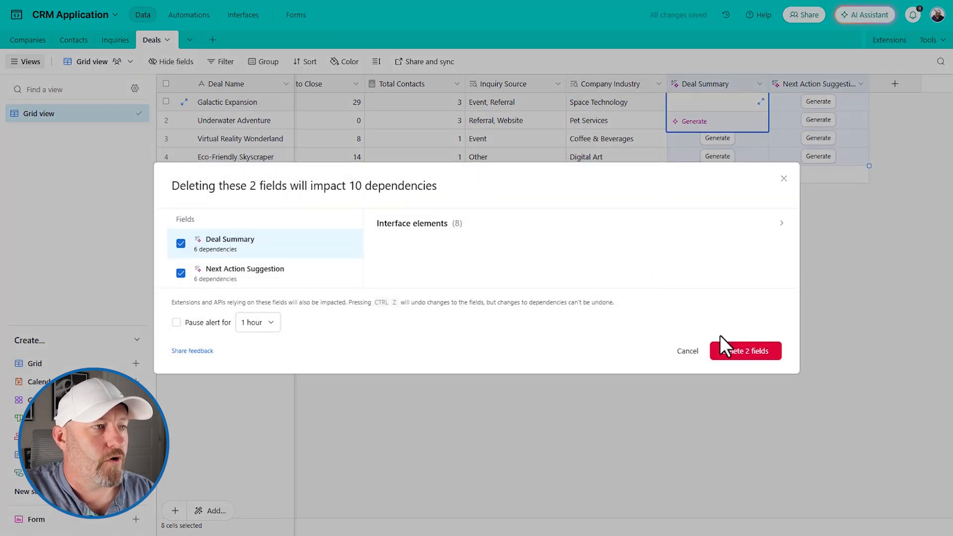
- Confirm deleting the Deal Summary and Next Action Suggestion AI fields
left_click(745, 351)
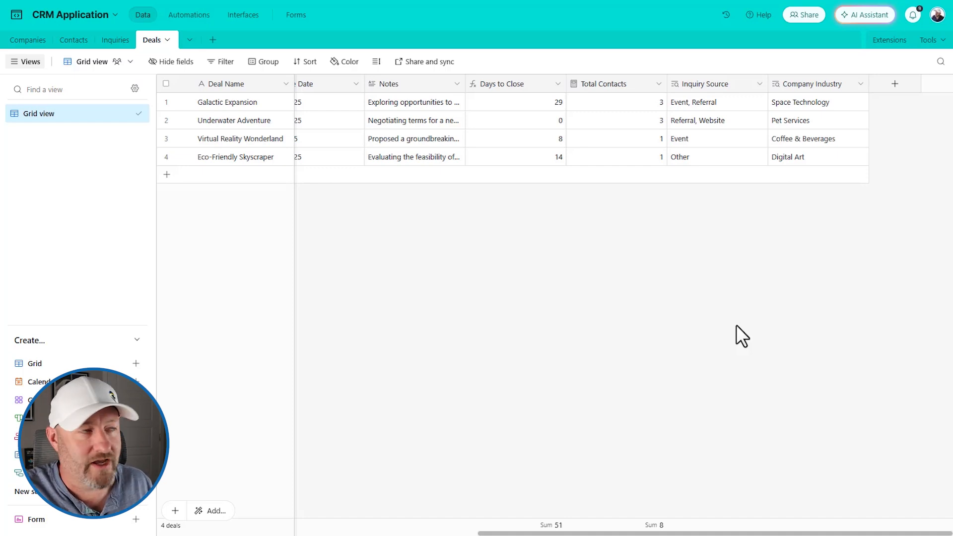
mouse_move(22, 44)
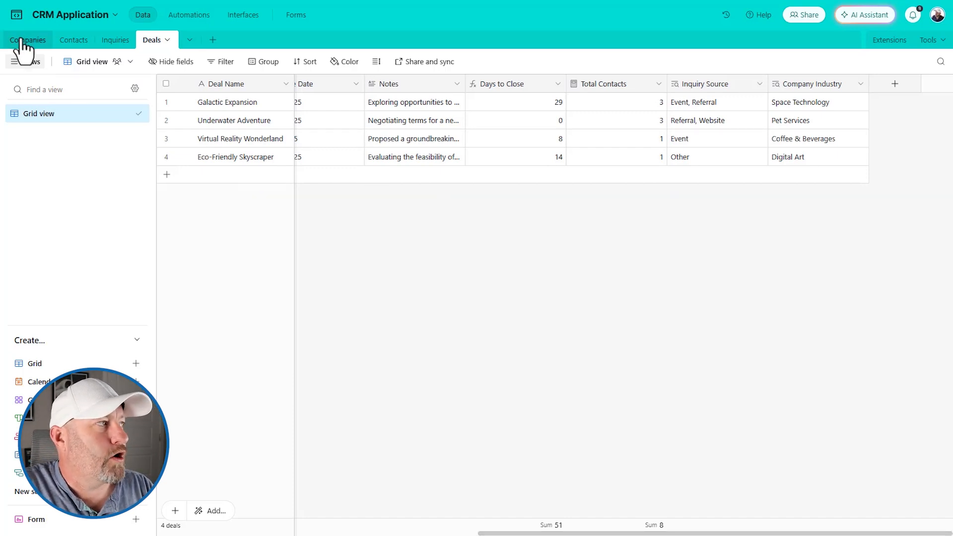
- Publish all unpublished interface pages: Companies, Contacts, Inquiries and Deals
left_click(242, 15)
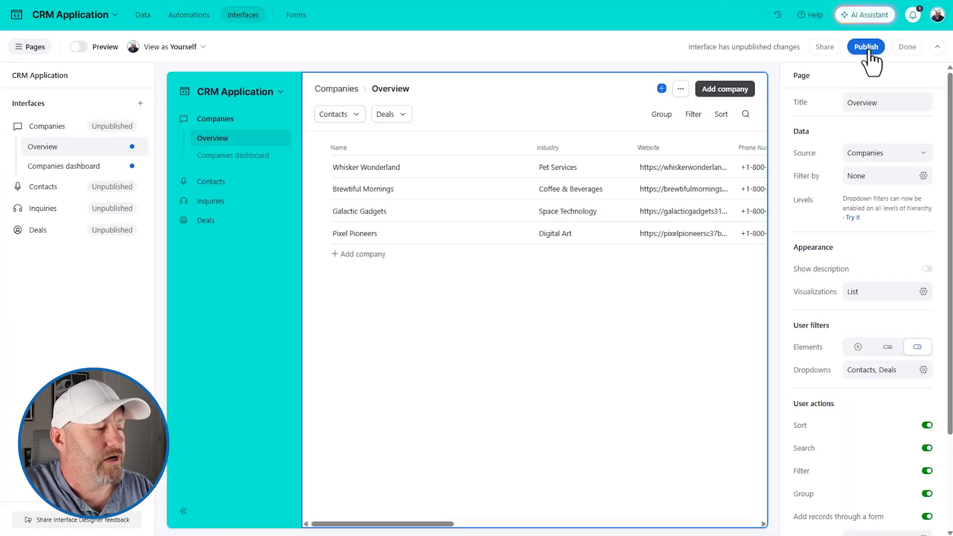
mouse_move(143, 15)
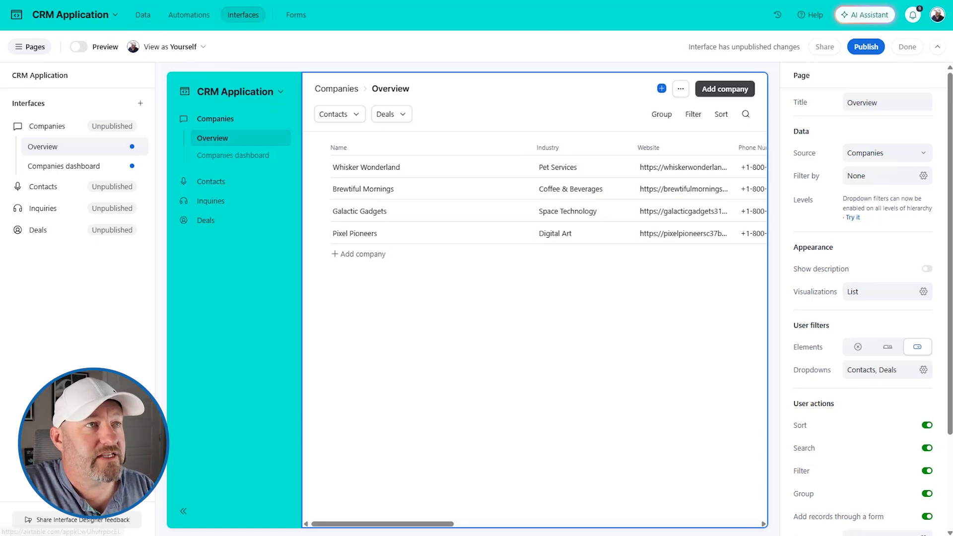
left_click(865, 45)
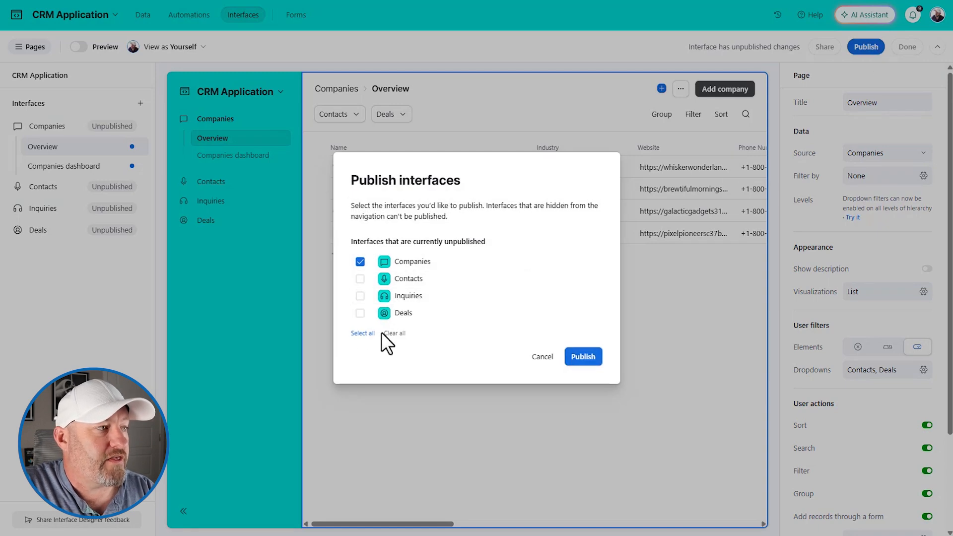
left_click(578, 356)
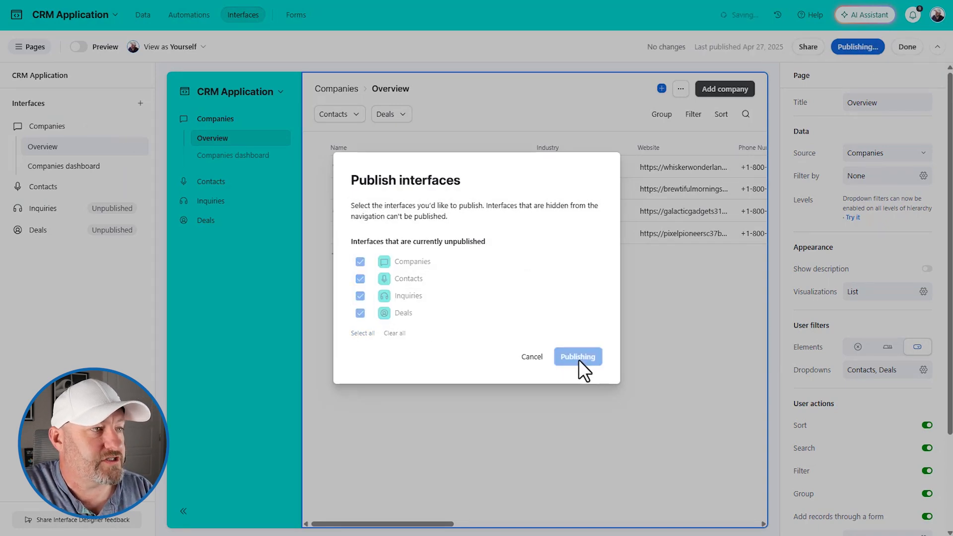
left_click(578, 356)
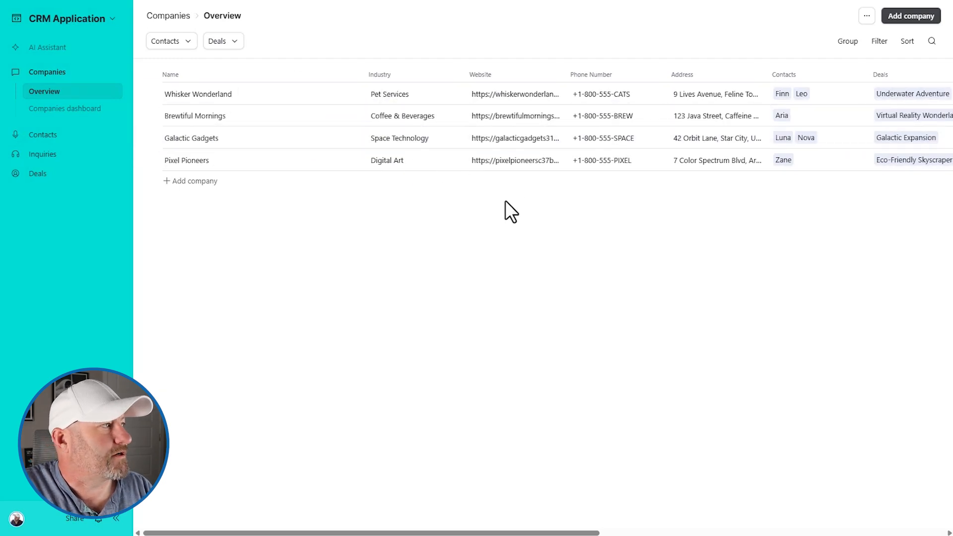
mouse_move(42, 59)
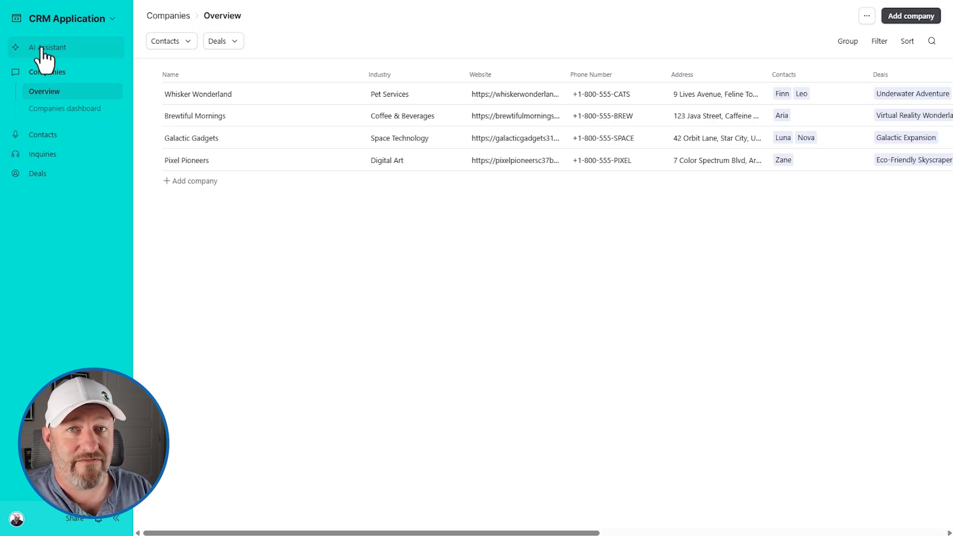
left_click(48, 48)
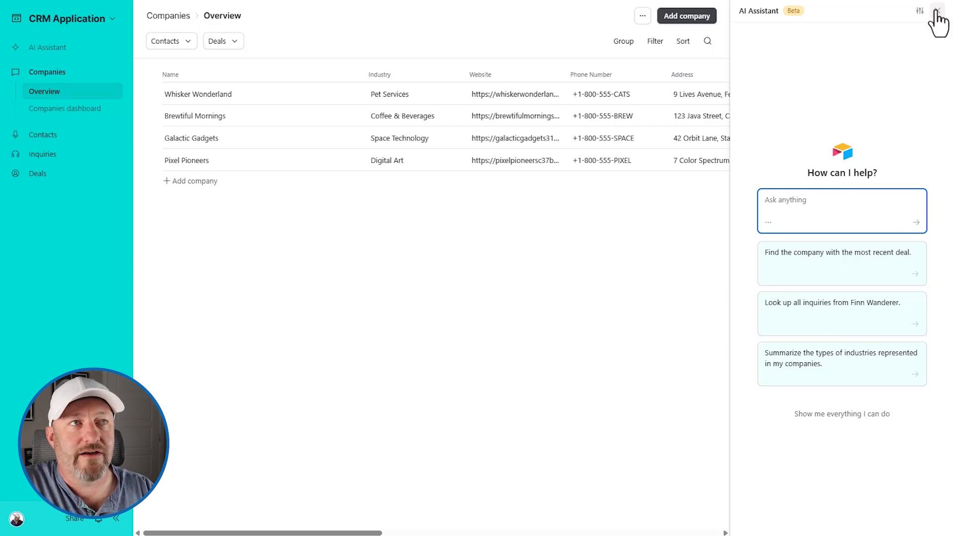
left_click(938, 11)
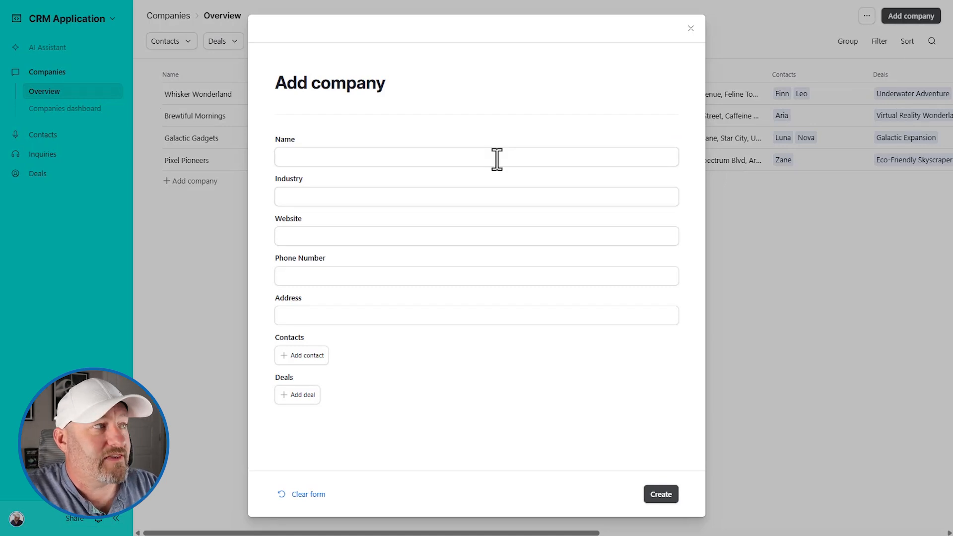
- Create a new company record named Test Co from the published app
type("Test Co")
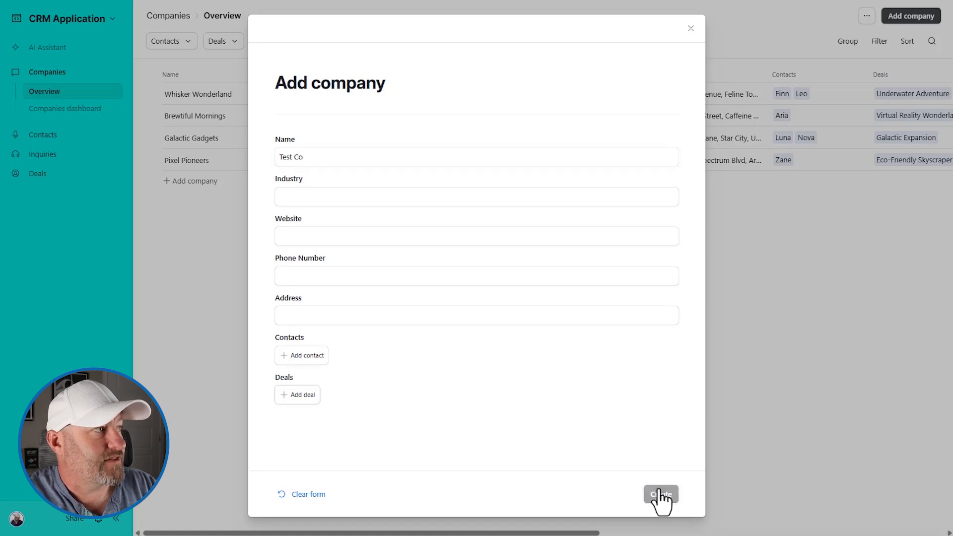
left_click(661, 495)
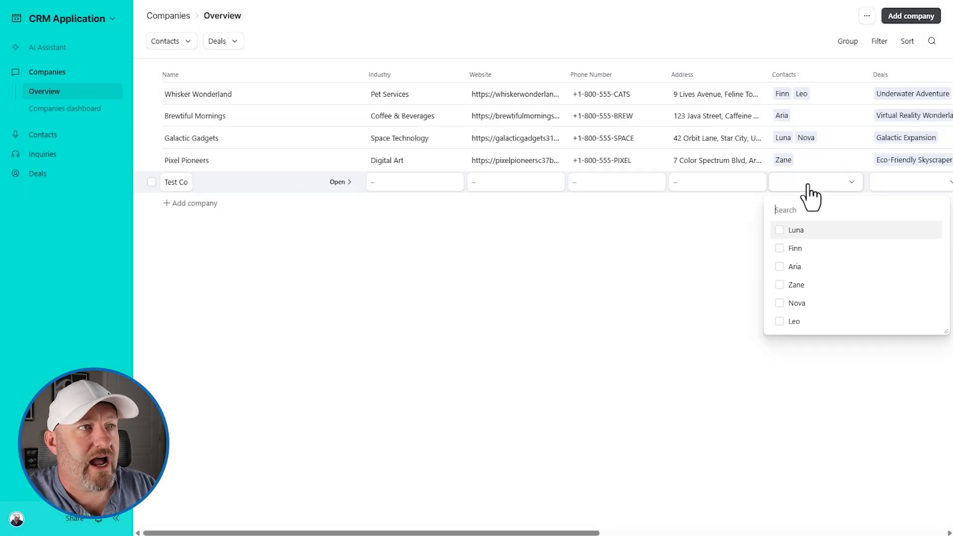
mouse_move(736, 263)
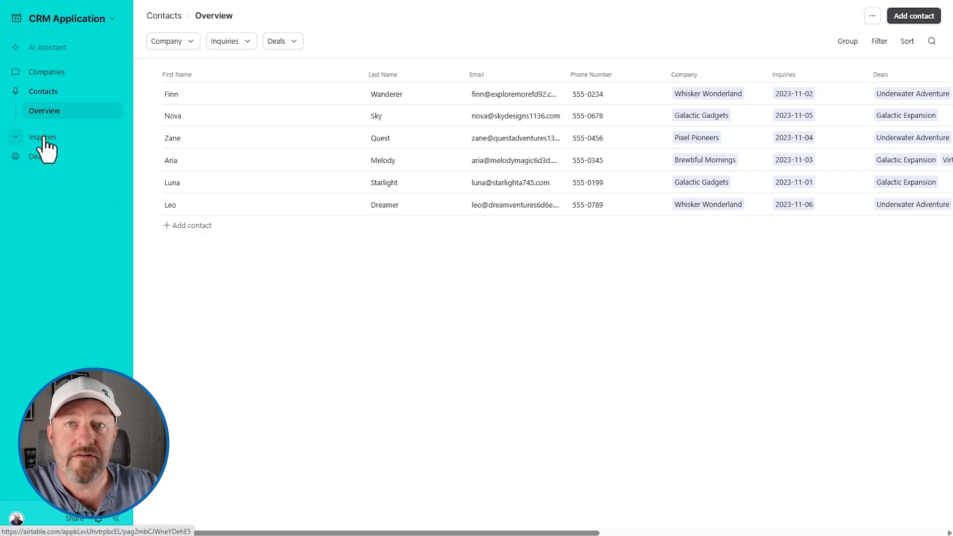
- Review the six inquiries listed on the app's Inquiries page
left_click(42, 137)
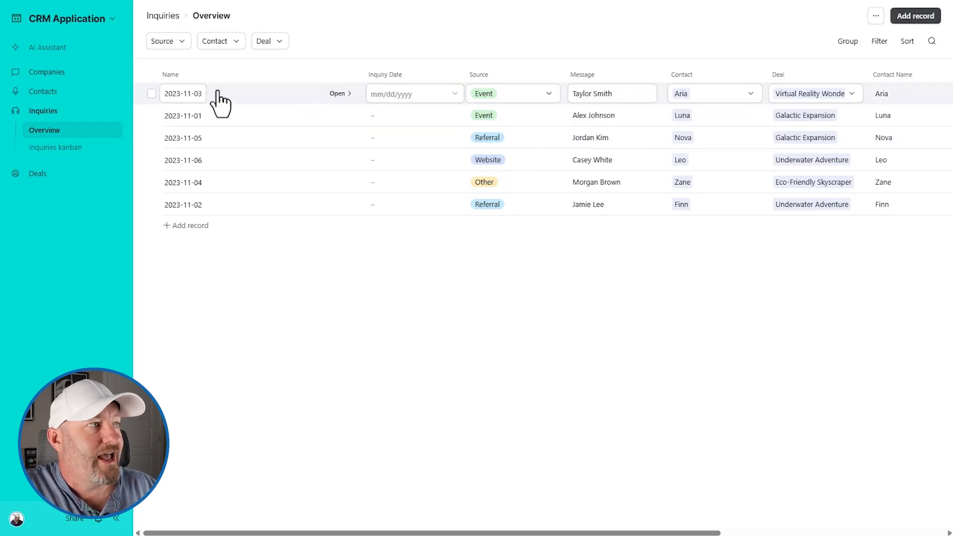
mouse_move(804, 99)
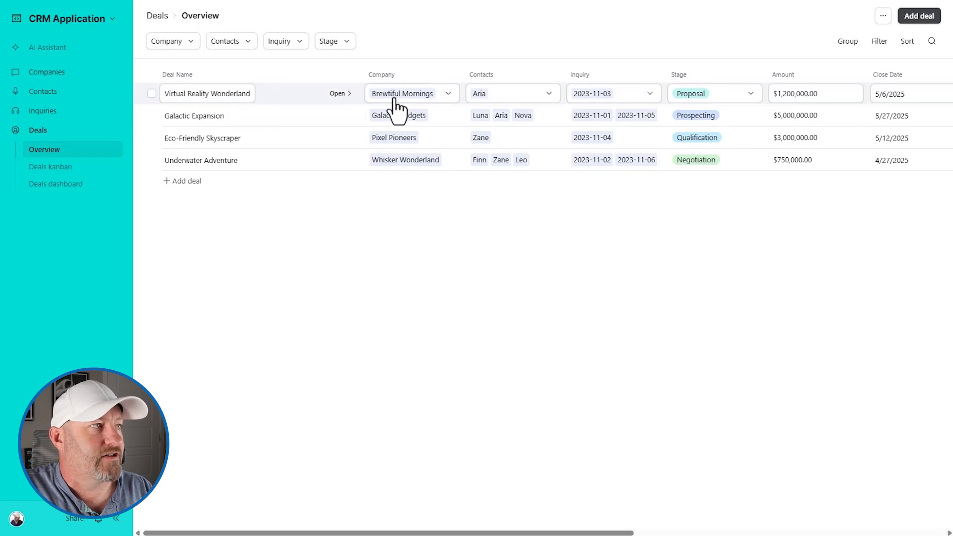
mouse_move(597, 97)
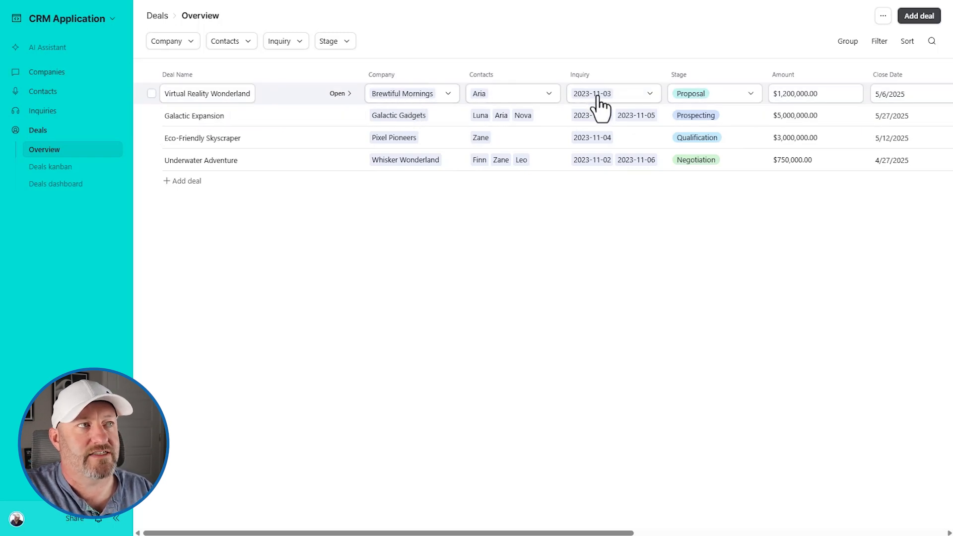
mouse_move(576, 105)
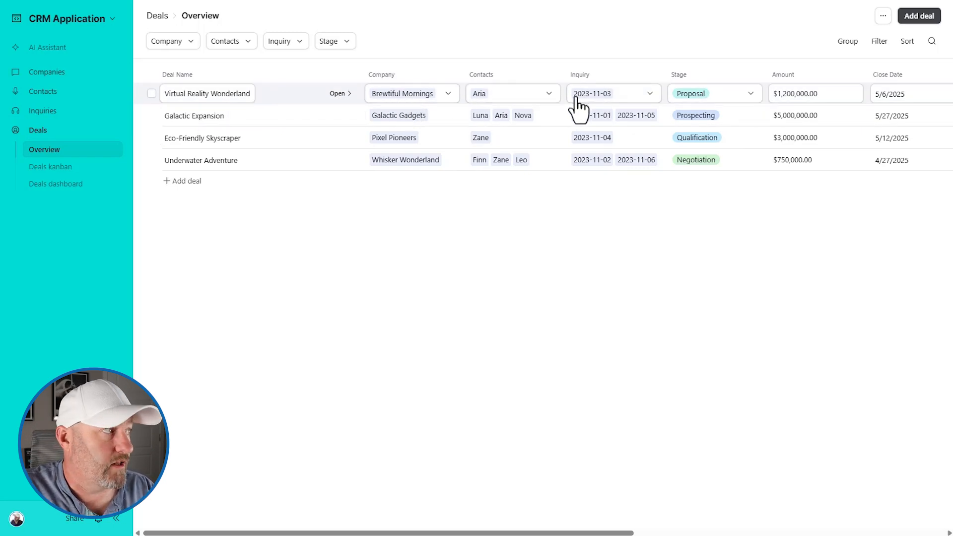
- Inspect the Eco-Friendly Skyscraper deal card showing two Field deleted placeholders, then return to Inquiries
left_click(52, 167)
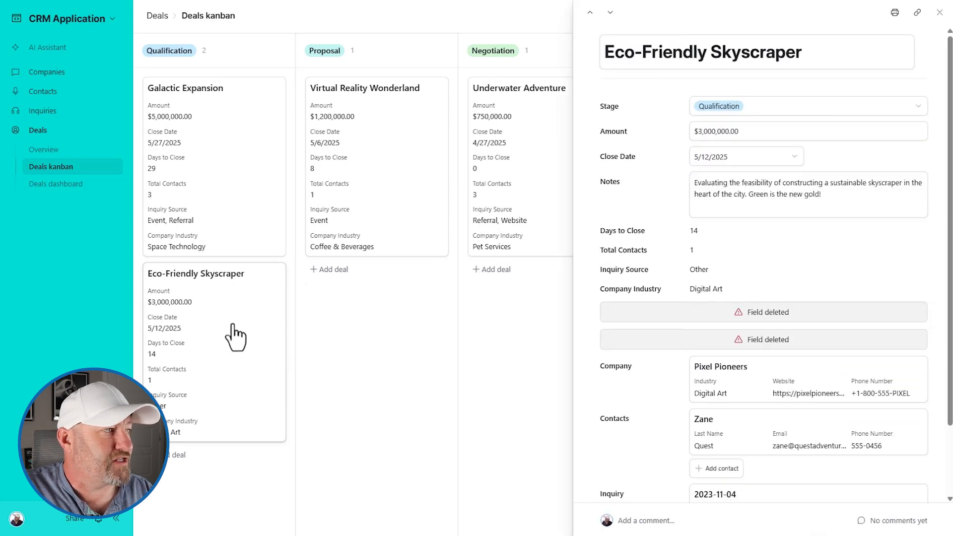
mouse_move(761, 287)
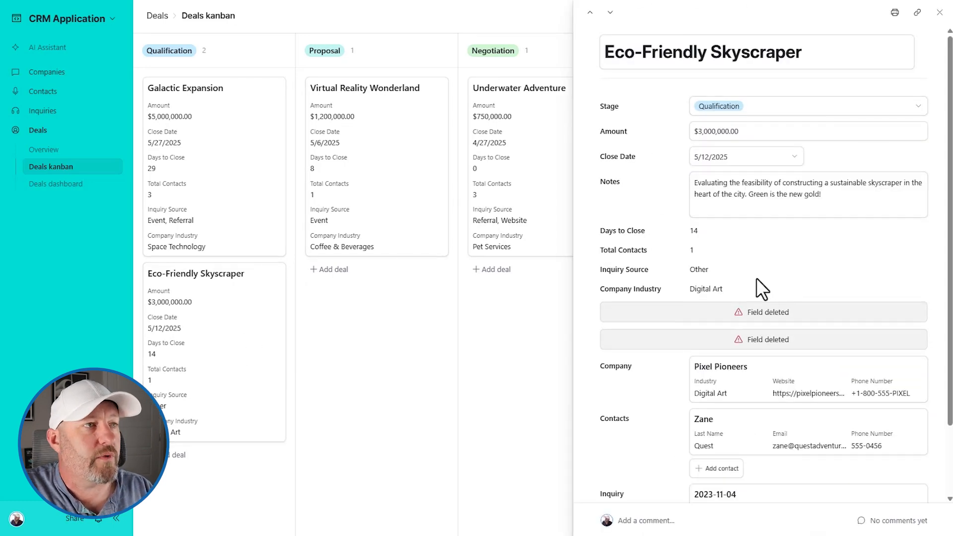
mouse_move(760, 312)
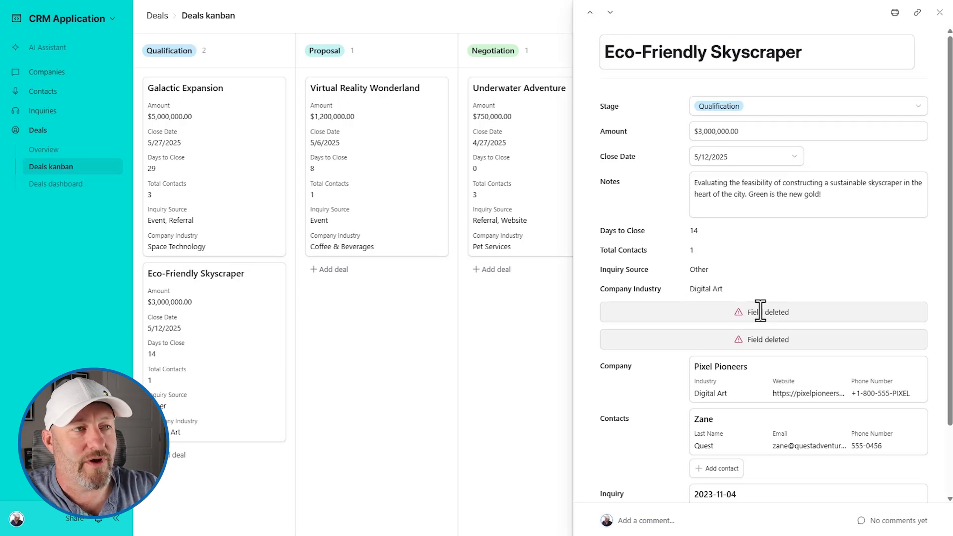
double_click(760, 311)
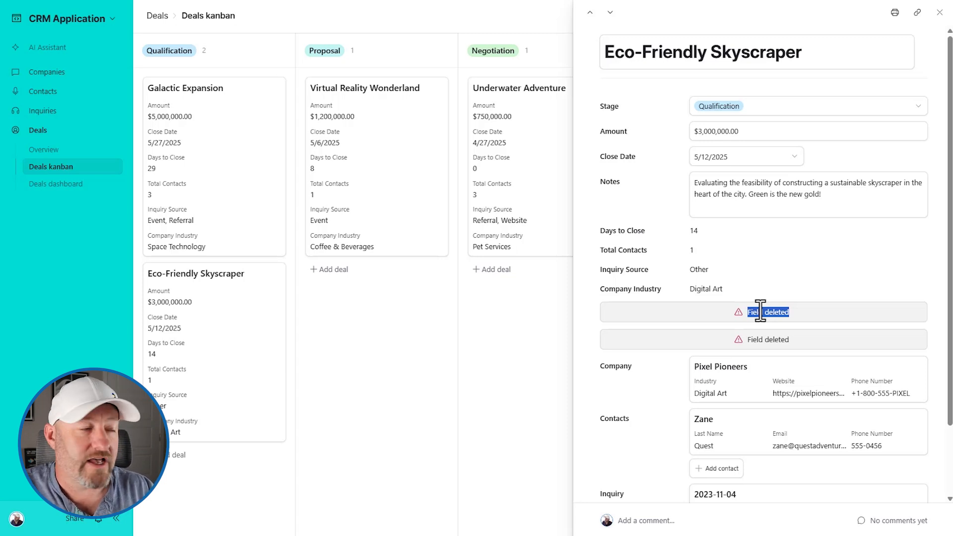
left_click(938, 14)
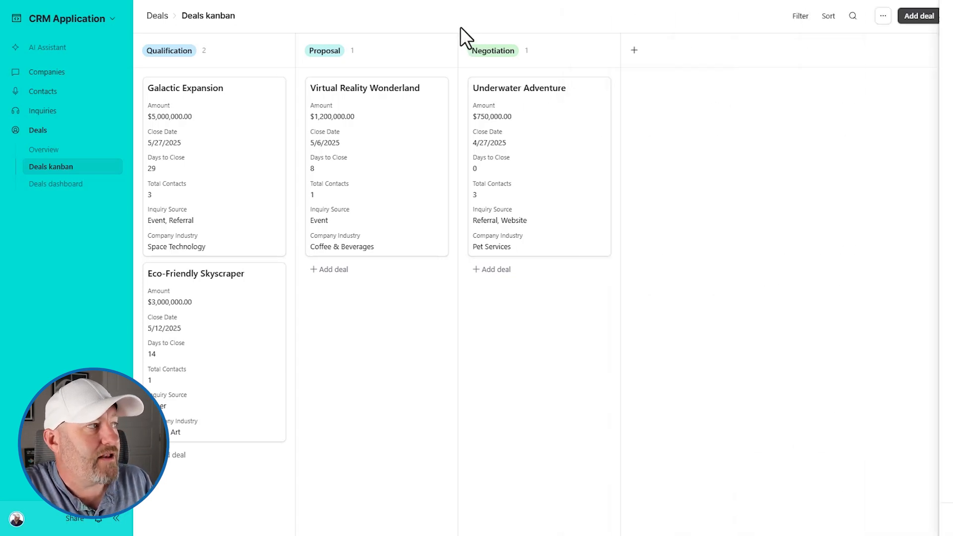
left_click(43, 111)
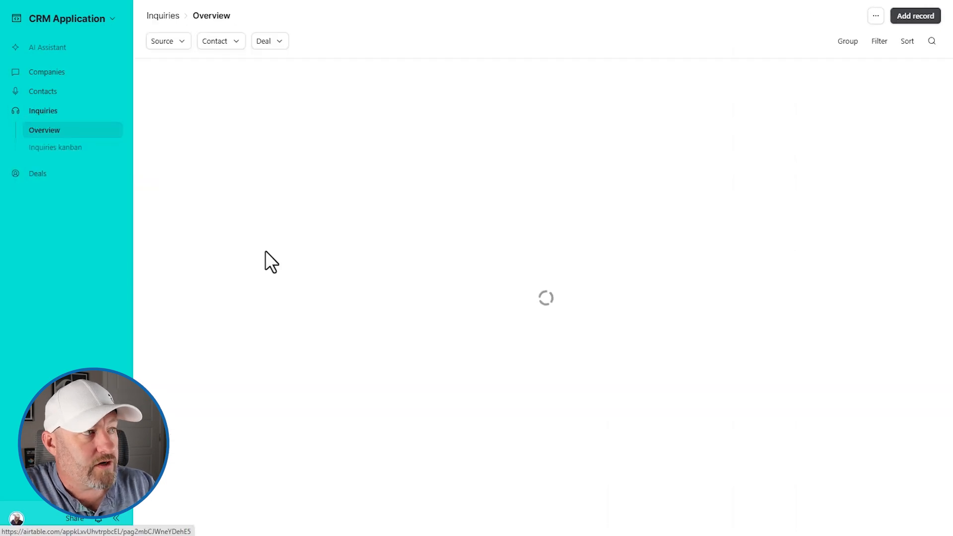